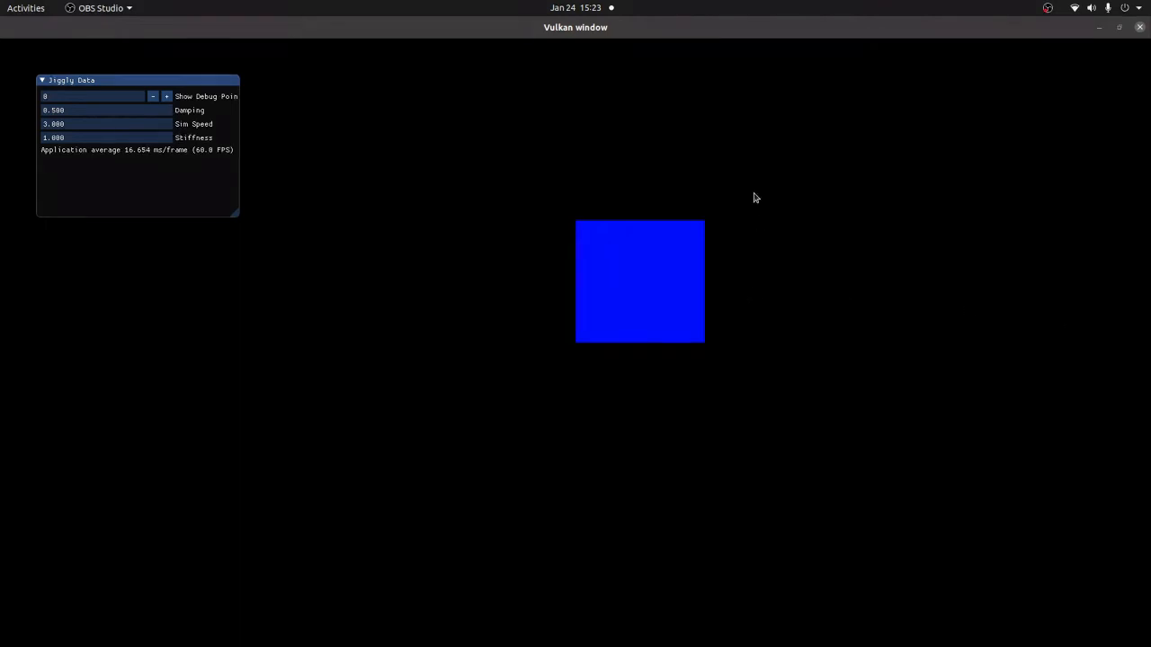
mouse_move(652, 312)
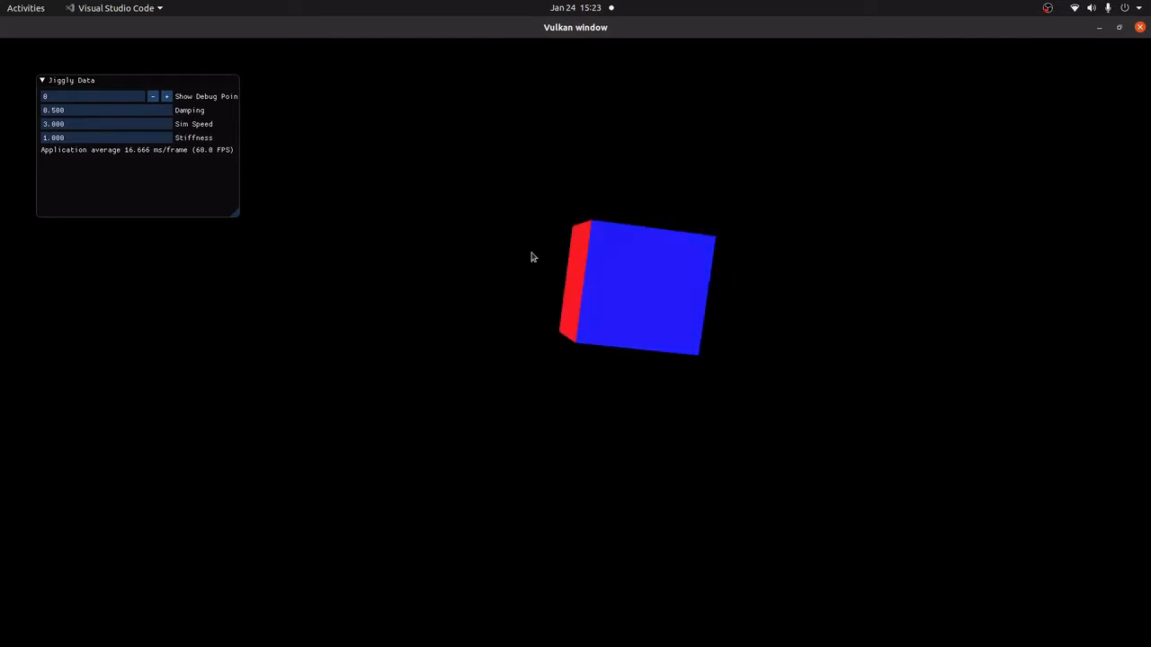
Rotate the soft-body cube to show its side faces
drag(531, 258, 652, 174)
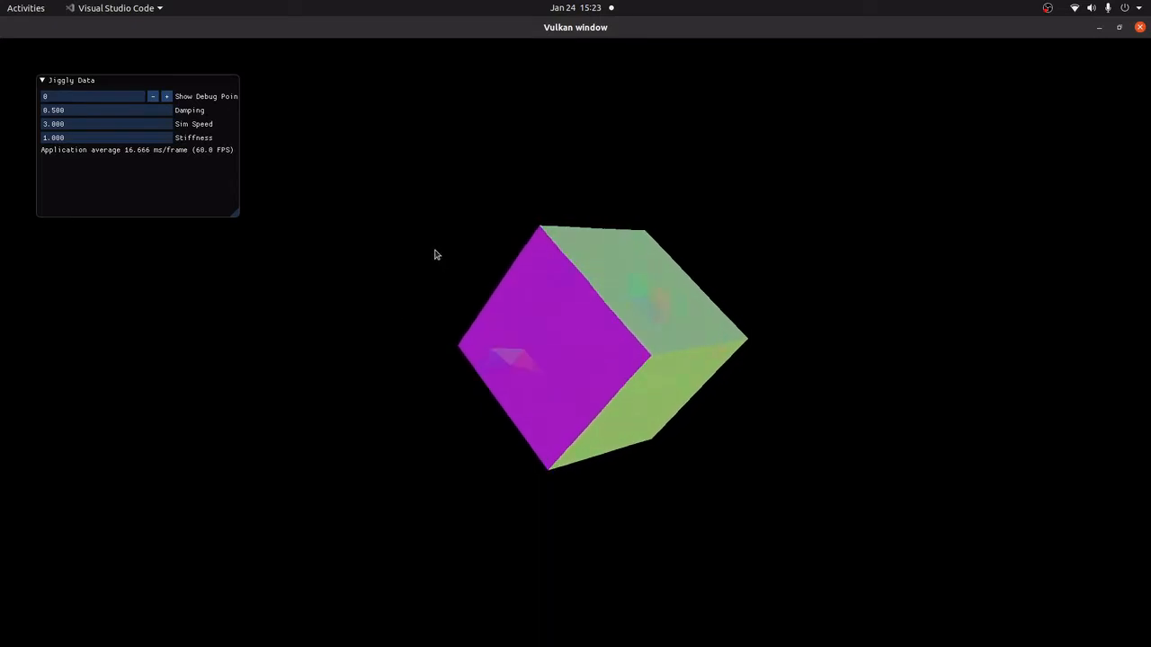
mouse_move(638, 339)
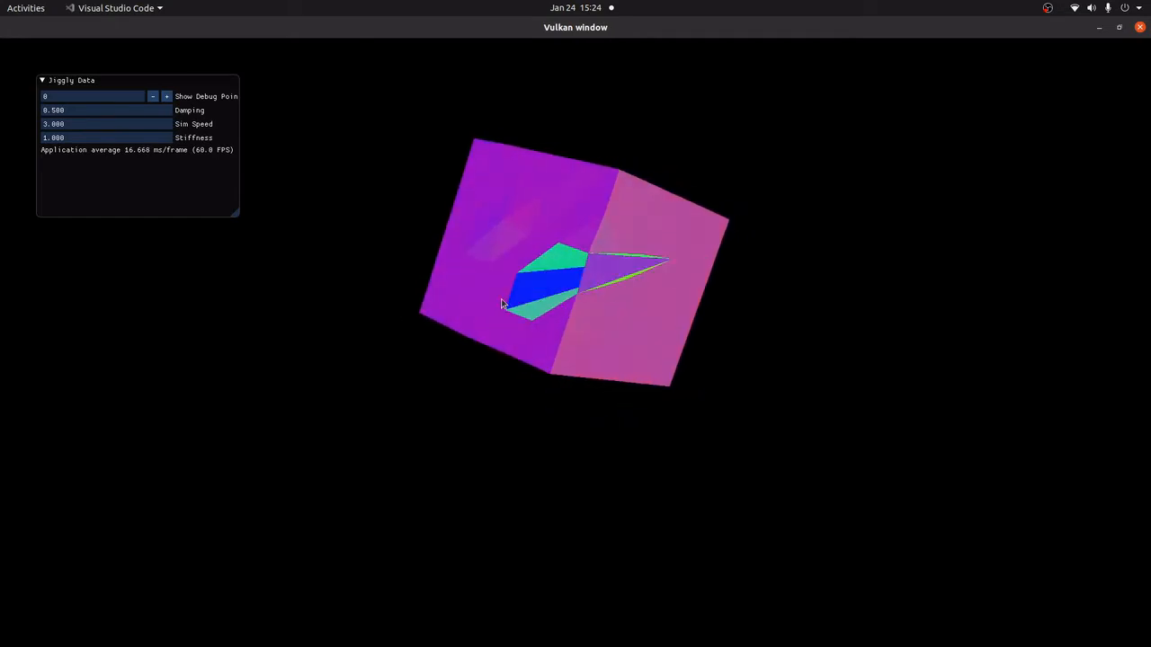
Orbit toward the cube's top face, then press a dent into it and deepen it
drag(502, 304, 692, 350)
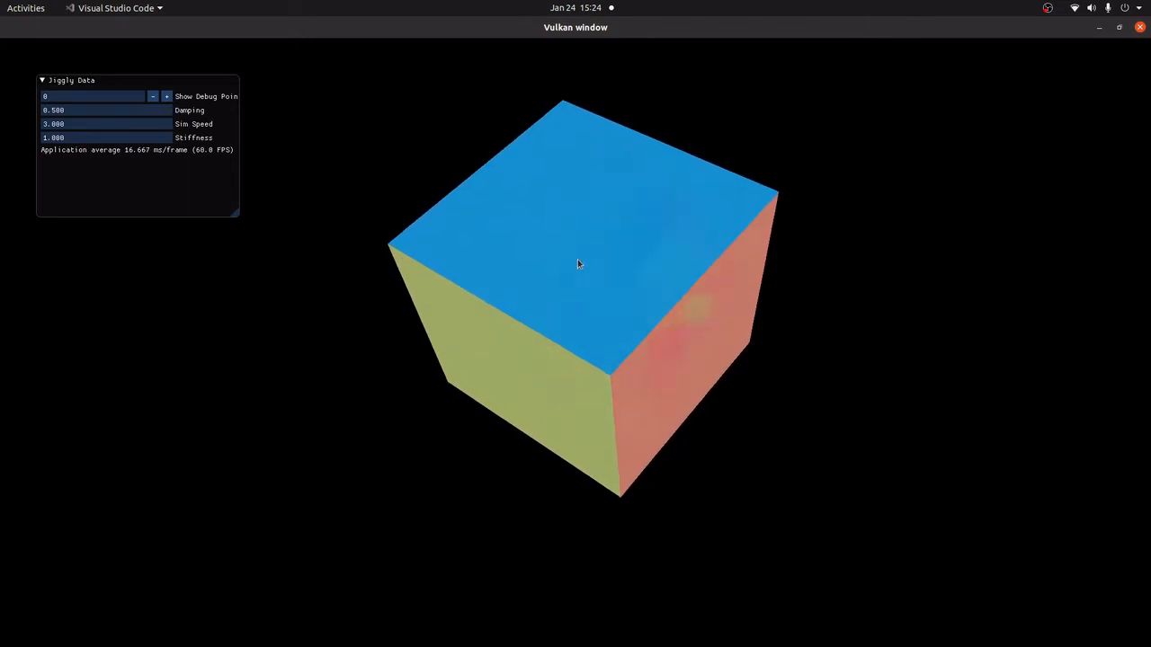
drag(578, 265, 578, 214)
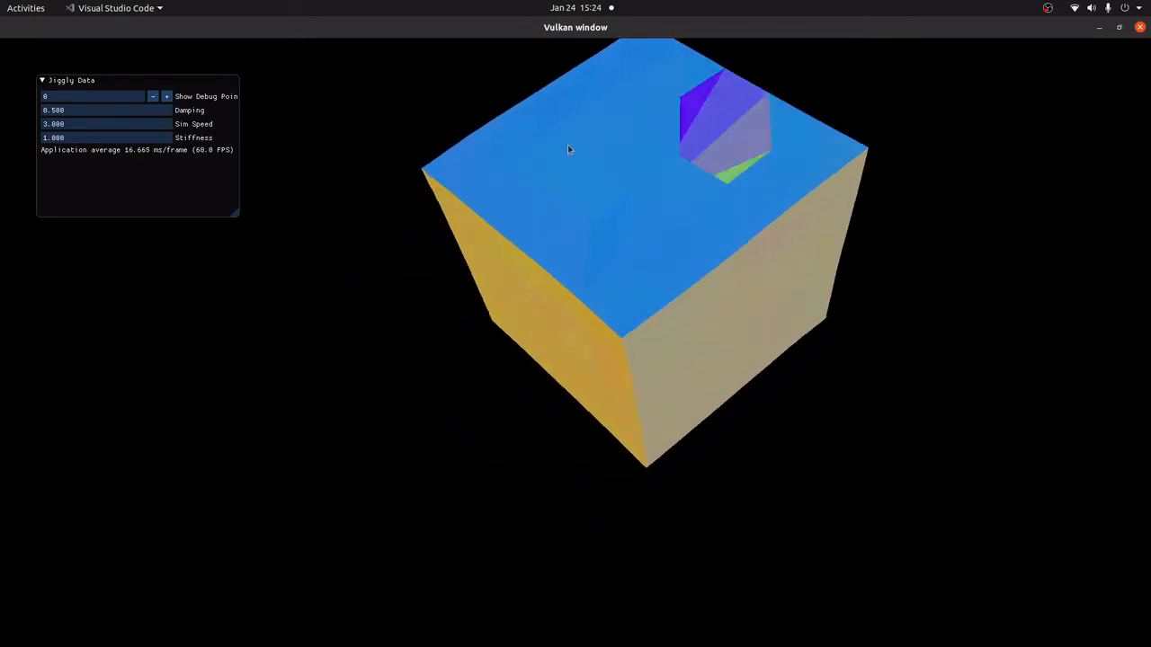
drag(566, 150, 654, 351)
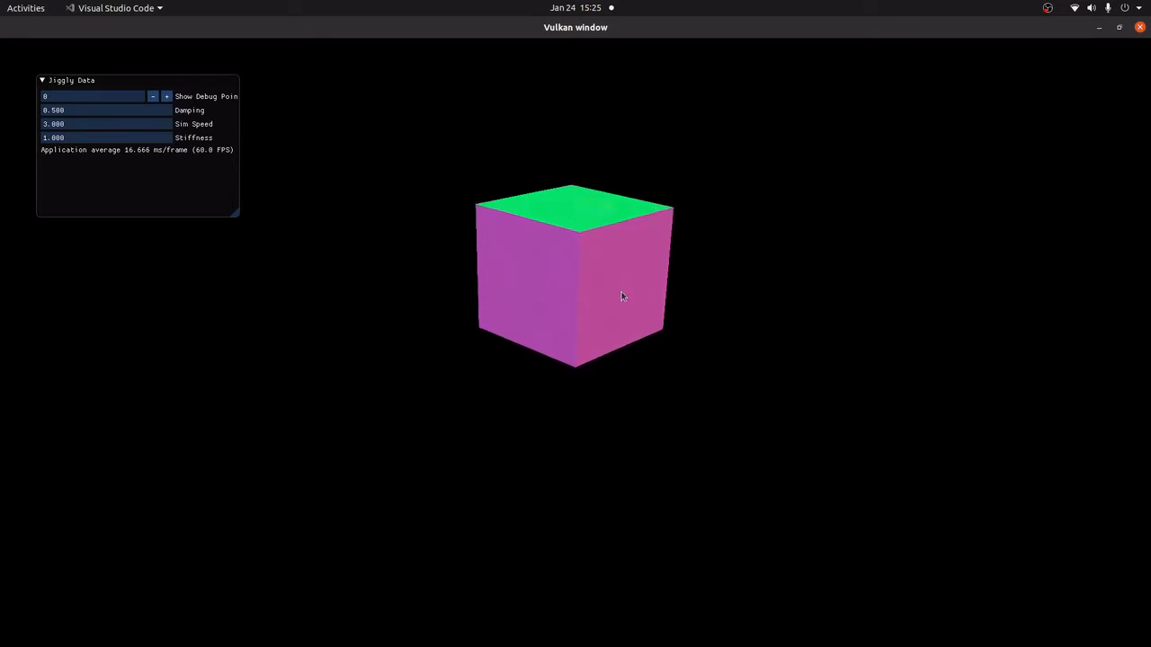
mouse_move(707, 236)
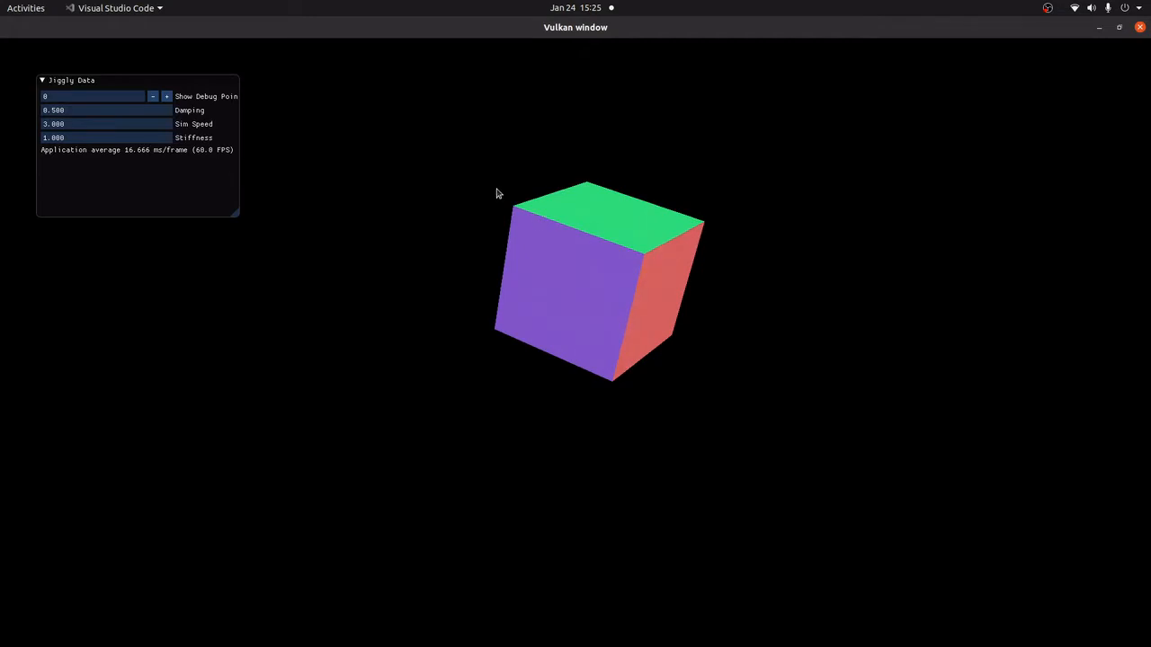
mouse_move(523, 224)
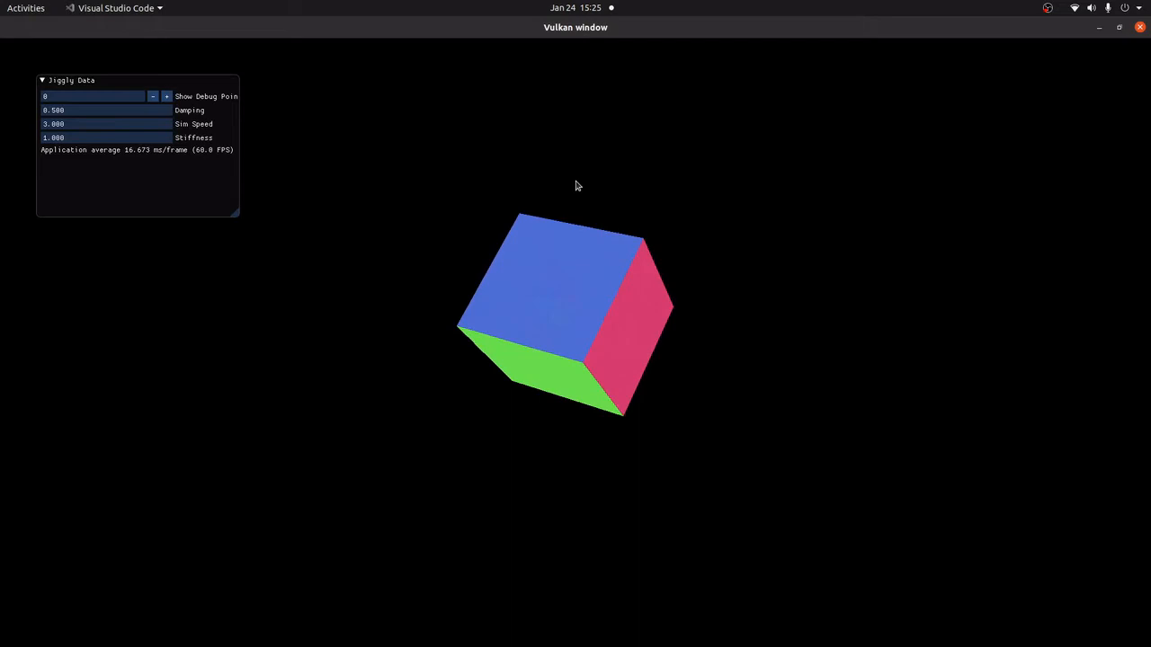
mouse_move(333, 39)
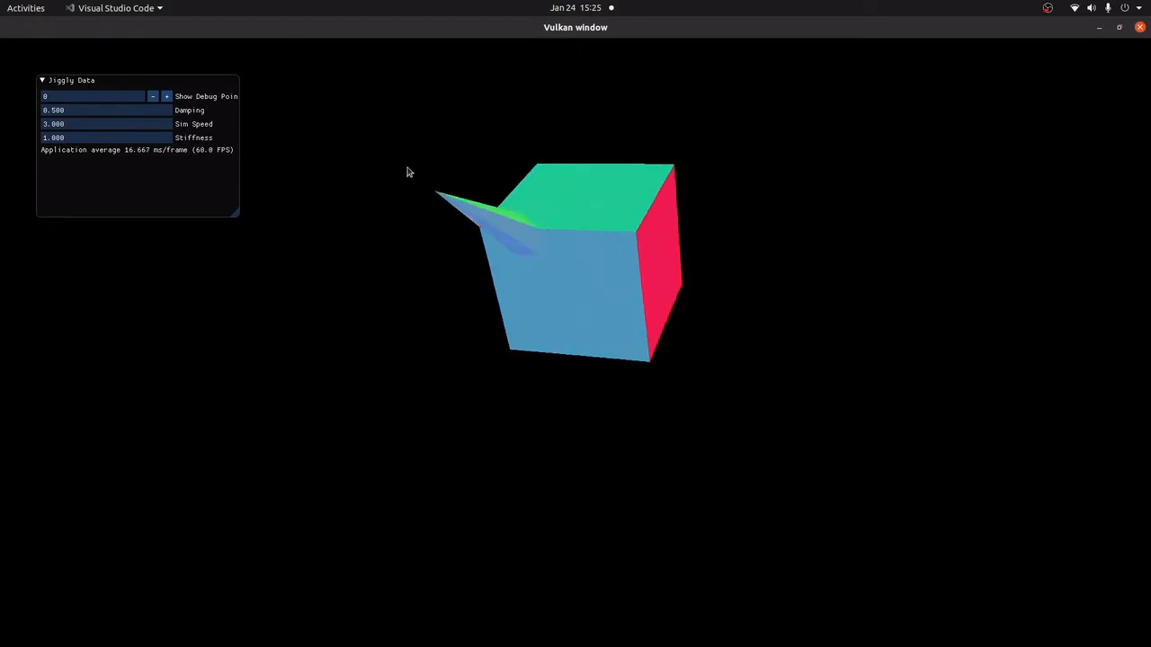
Poke a dent into the cube's blue face
drag(406, 172, 611, 307)
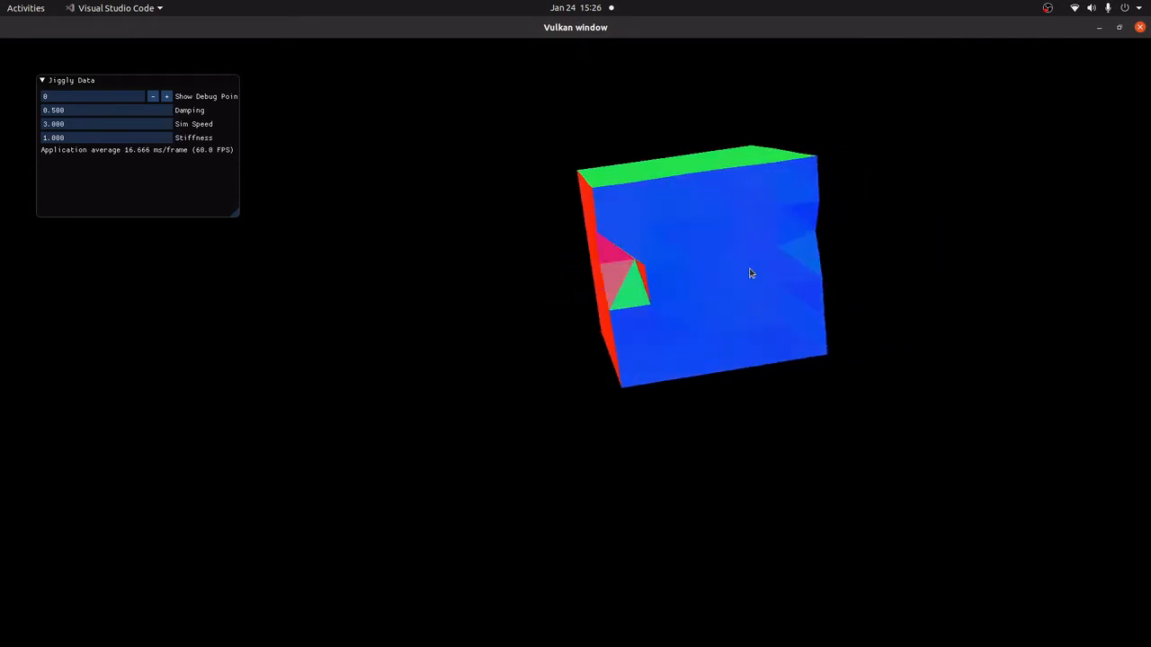
Rotate the cube to a new angle, then turn it to face its blue side
drag(751, 273, 703, 178)
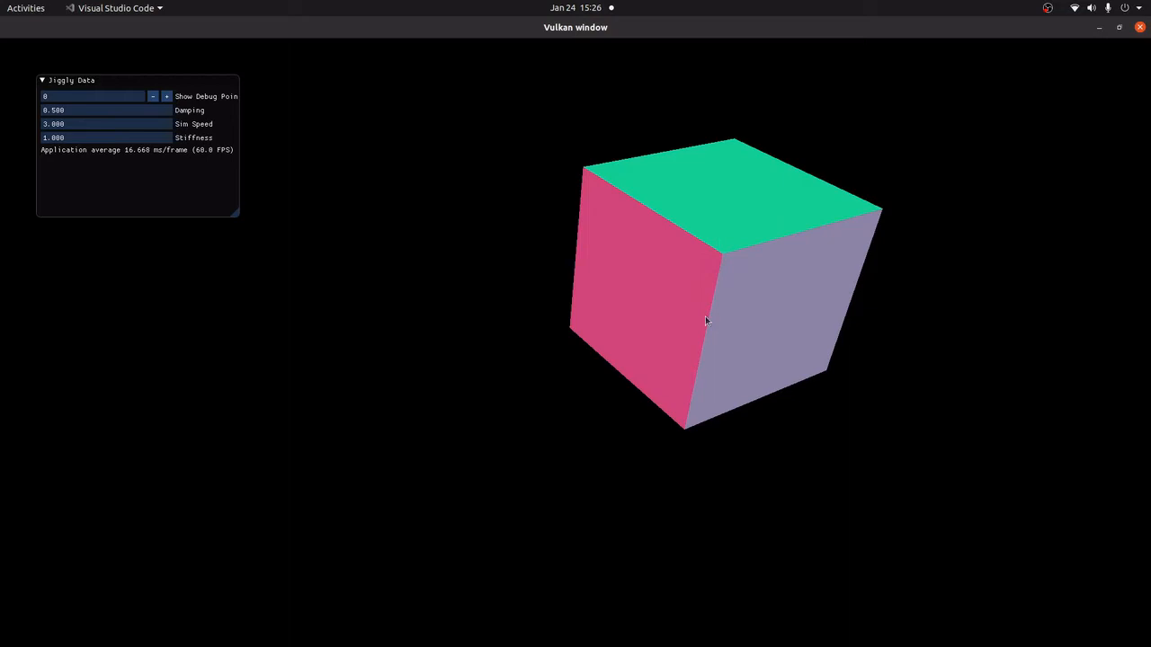
mouse_move(716, 281)
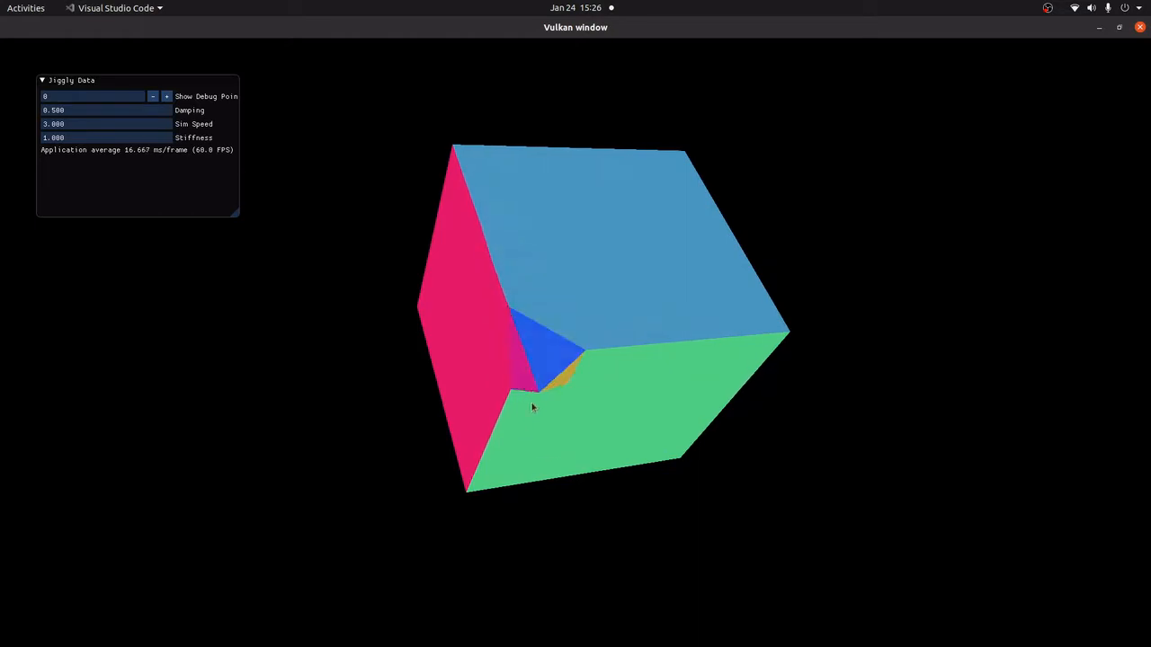
drag(532, 408, 540, 331)
text(256)
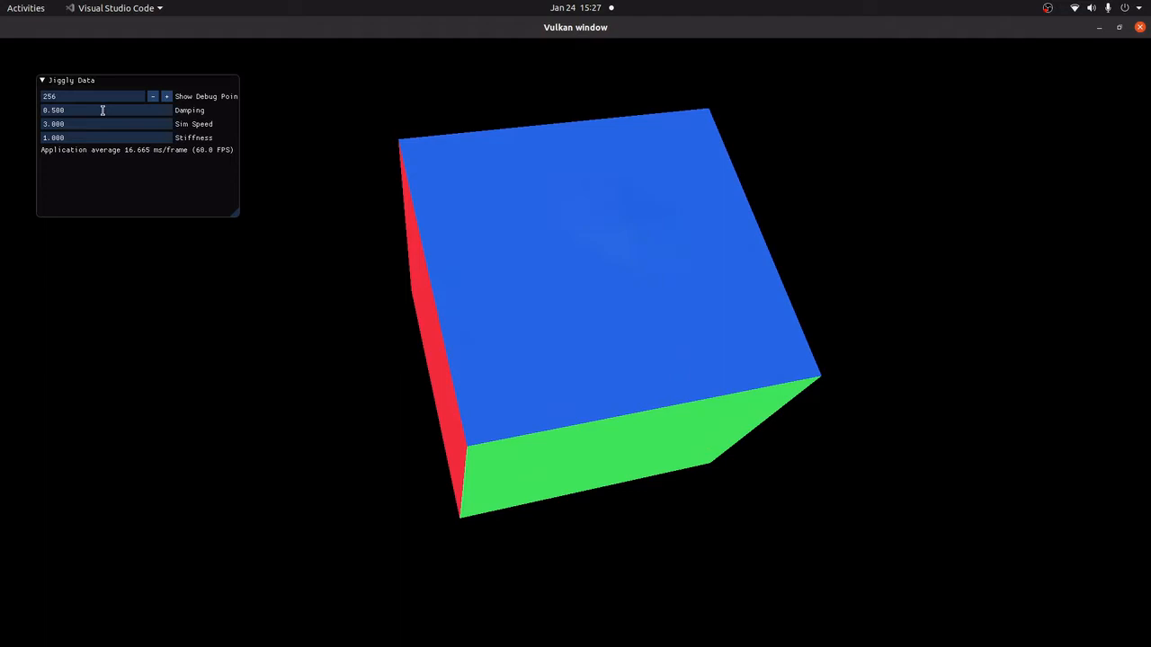
Replace the Damping value of 0.5 with 10.000 in Jiggly Data
click(90, 109)
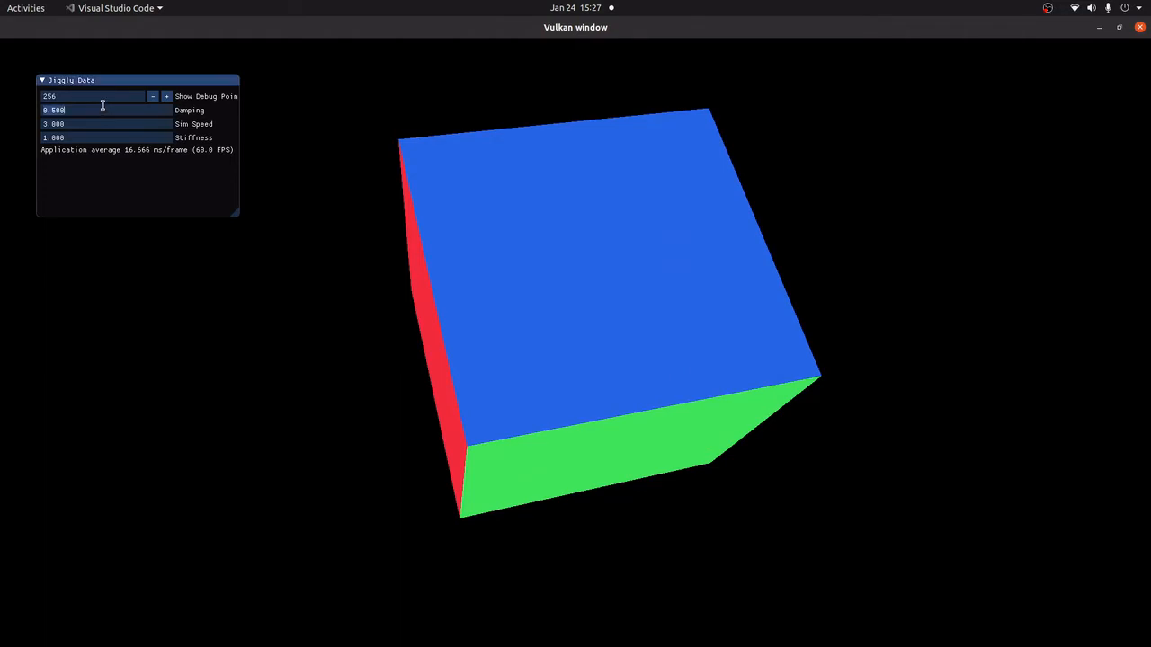
text(10.000)
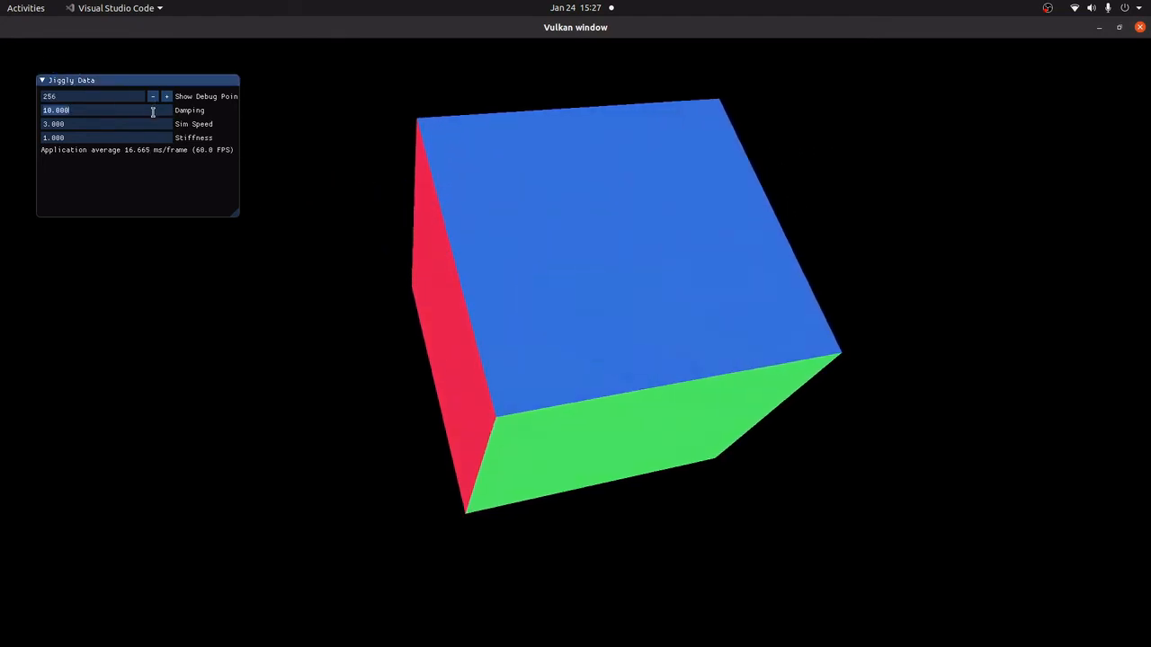
Edit the Damping field, lowering it from 10.0 to 0.100
click(99, 109)
text(0.100)
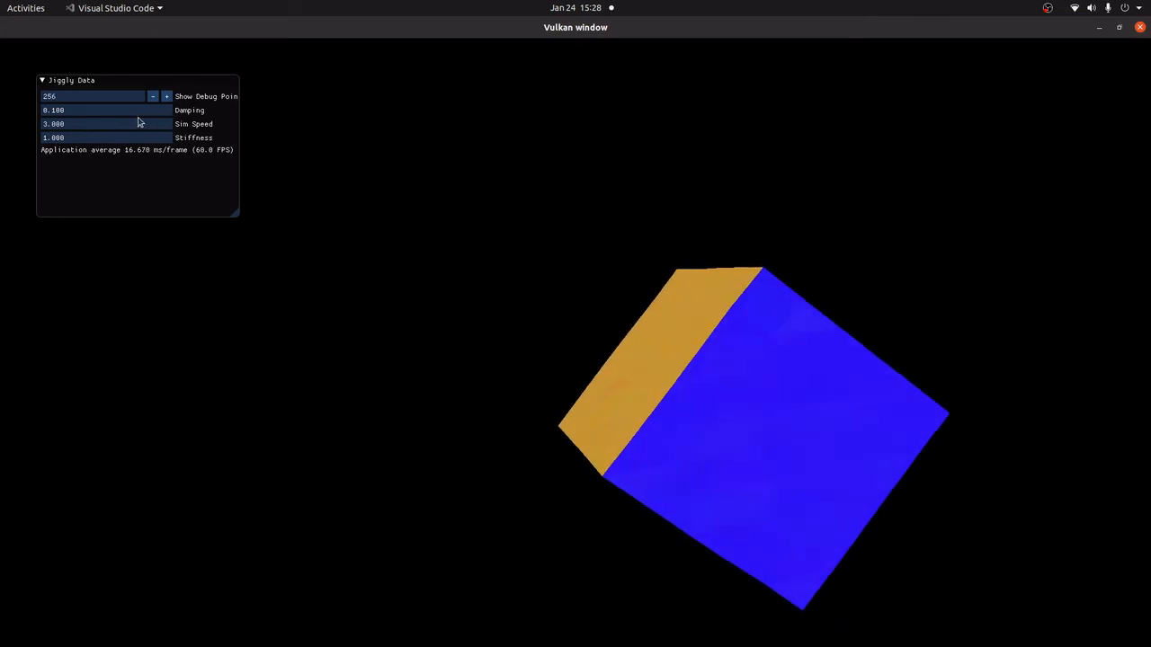
Change the Damping value from 0.100 to 1.000
click(90, 110)
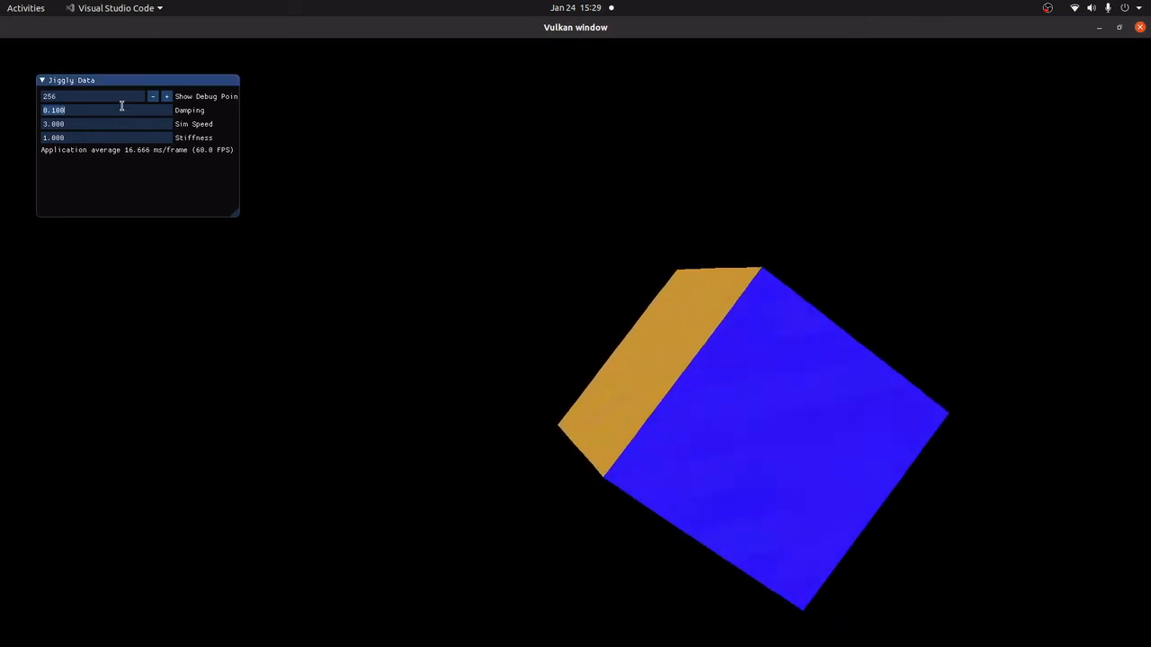
text(1.000)
click(106, 138)
text(10.000)
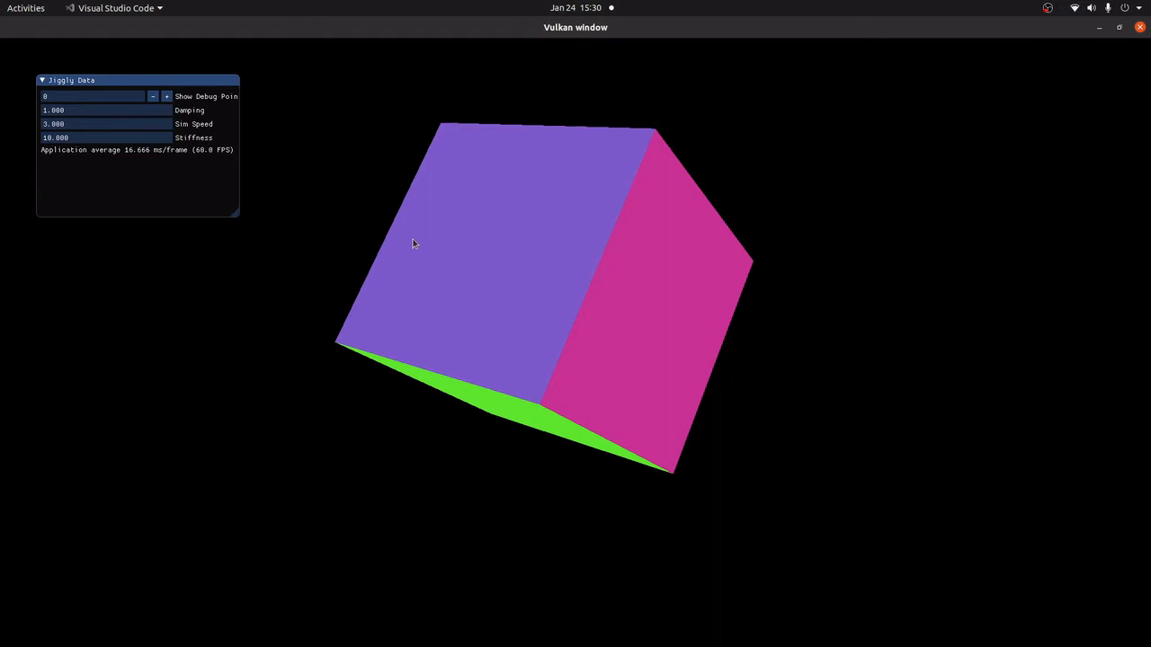
Drag into the cube twice to dent it and let it spring back
drag(413, 244, 566, 293)
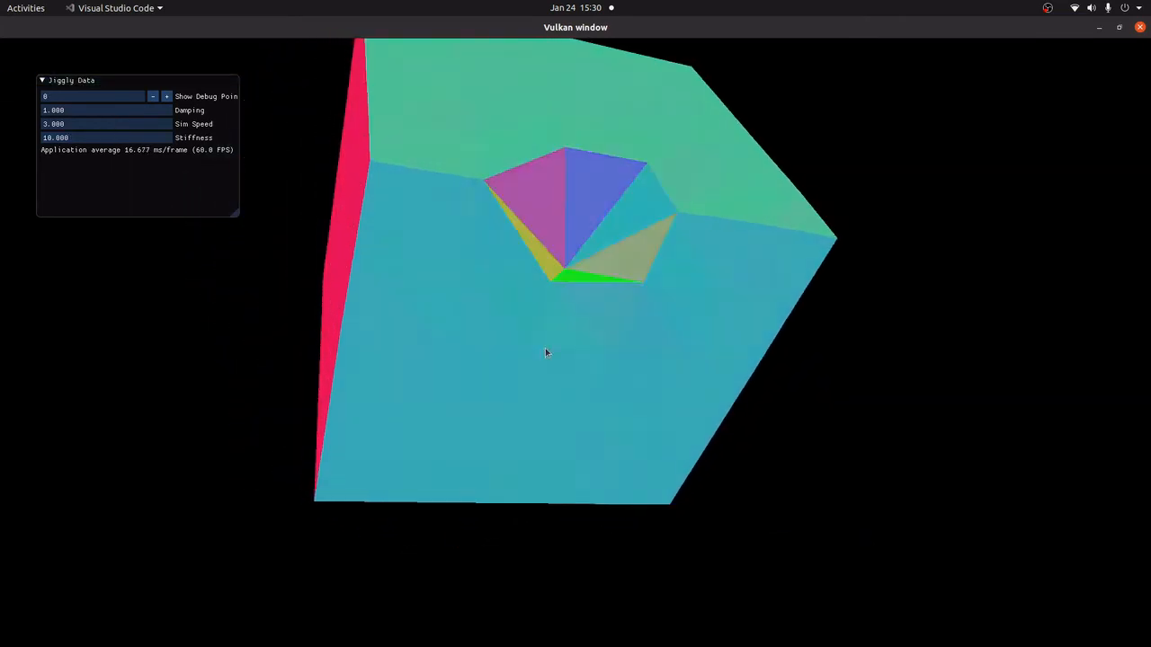
drag(544, 352, 618, 266)
text(8)
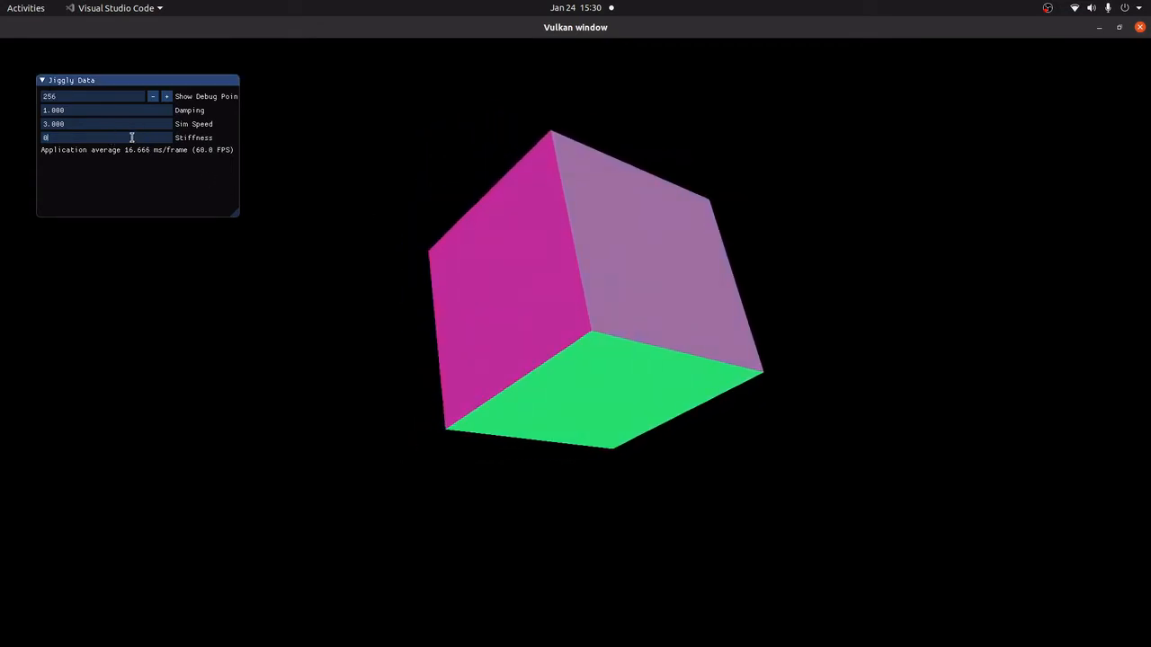
Enter new Stiffness values, first .1 and then 28
text(.1)
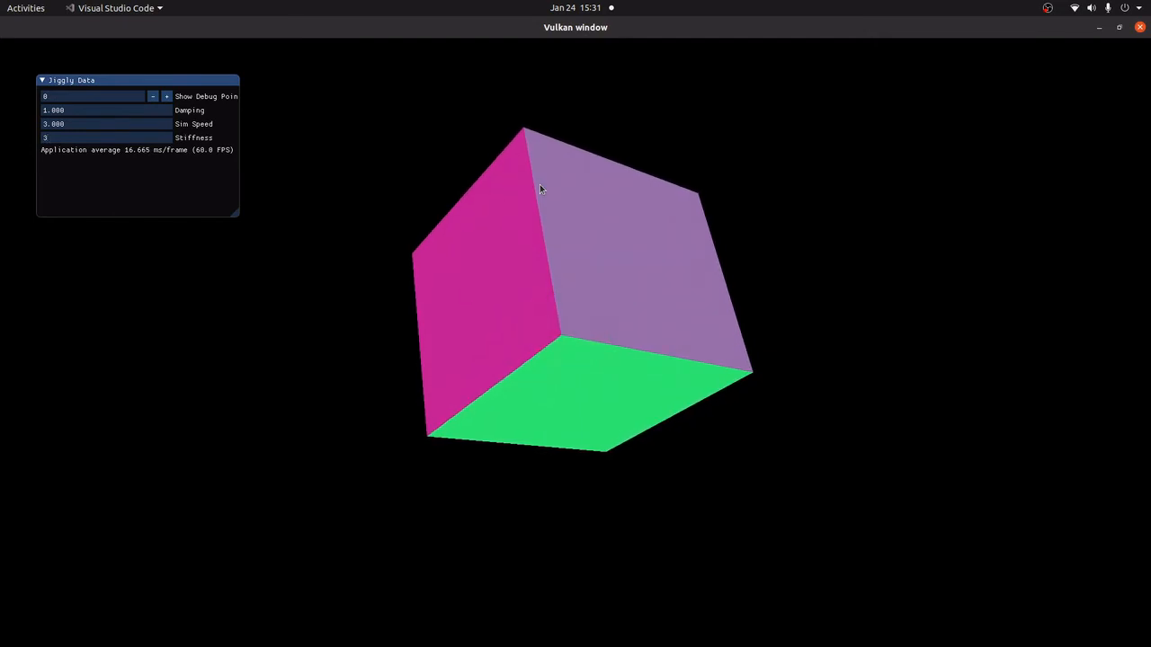
text(28.000)
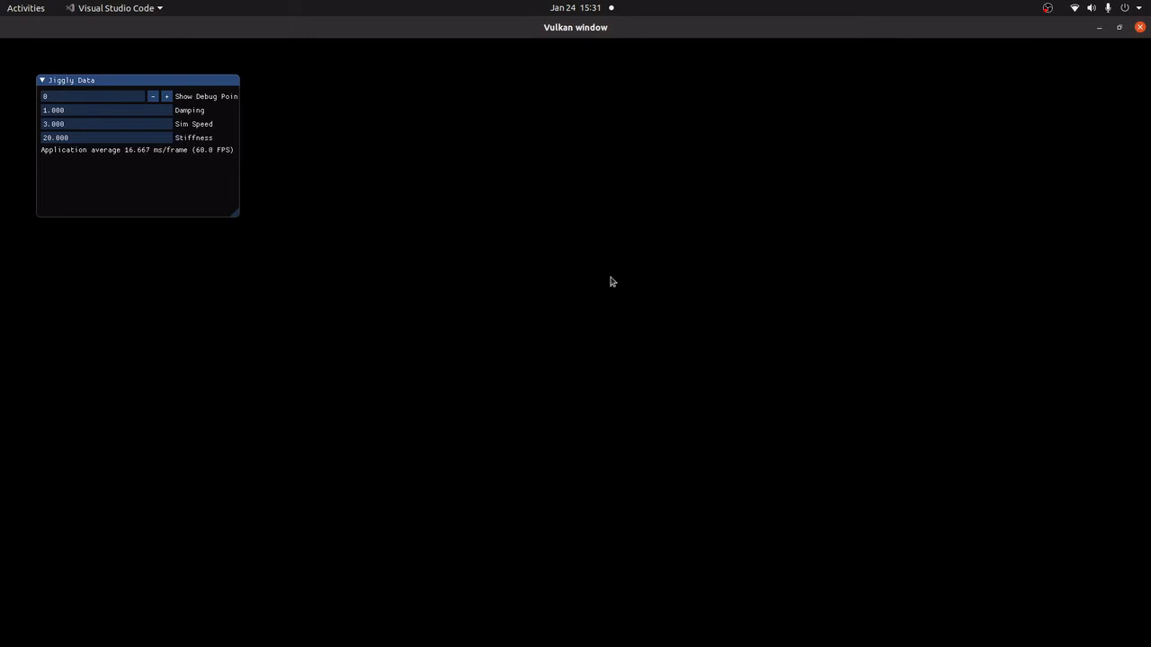
mouse_move(730, 267)
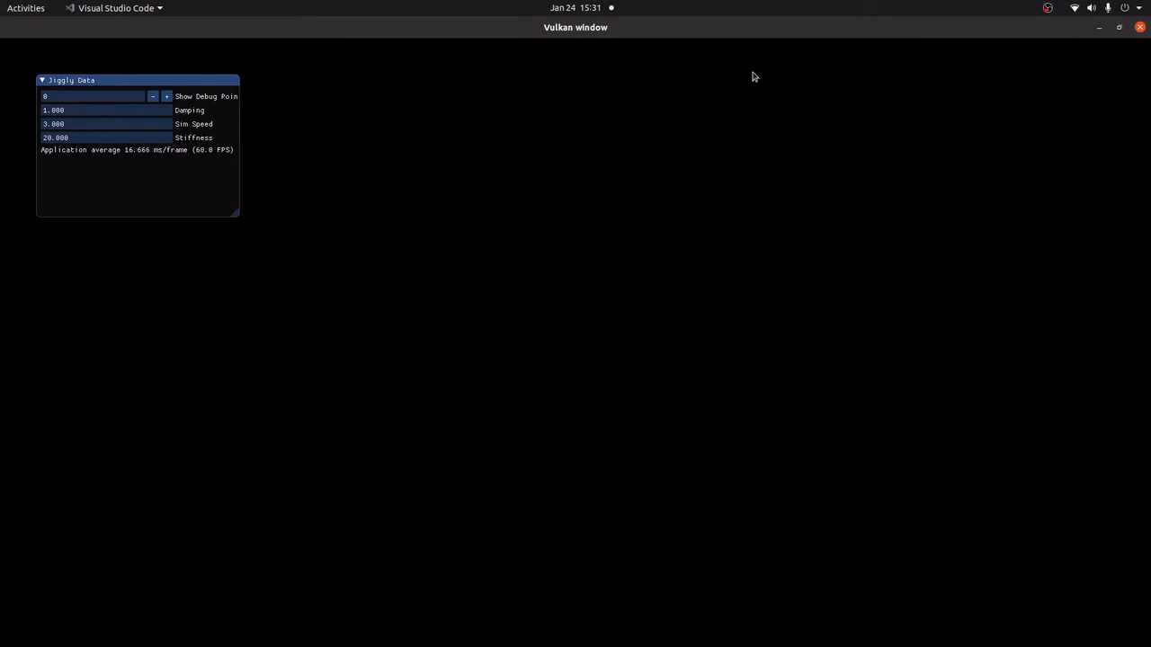
mouse_move(1120, 27)
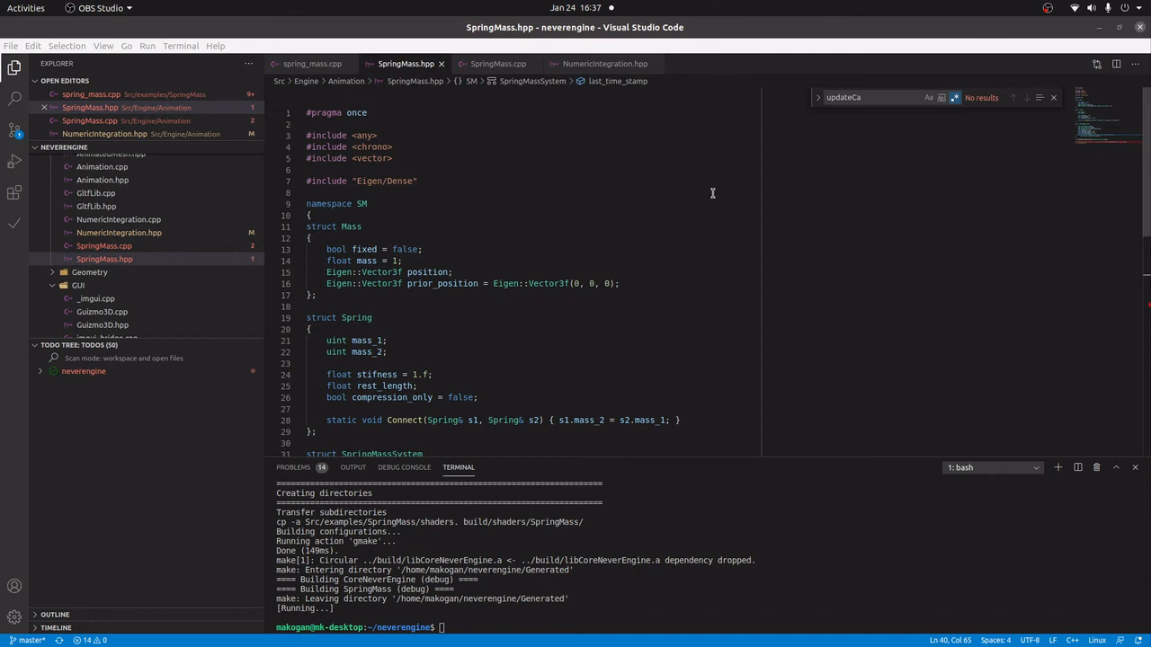
scroll(down, 3)
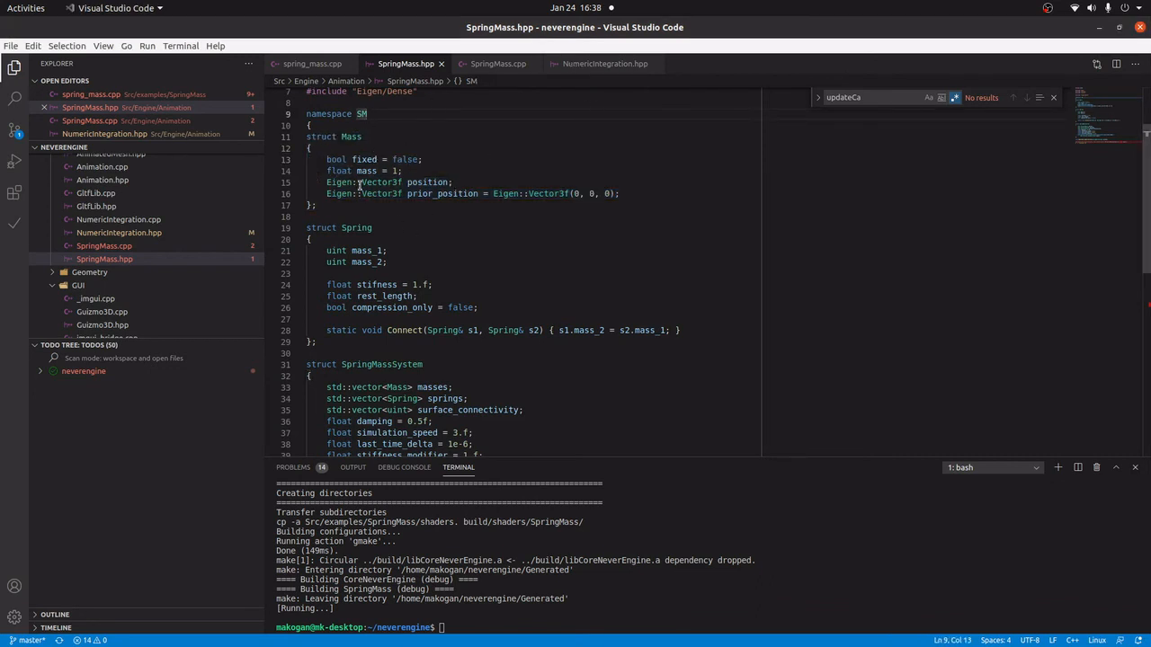
mouse_move(726, 186)
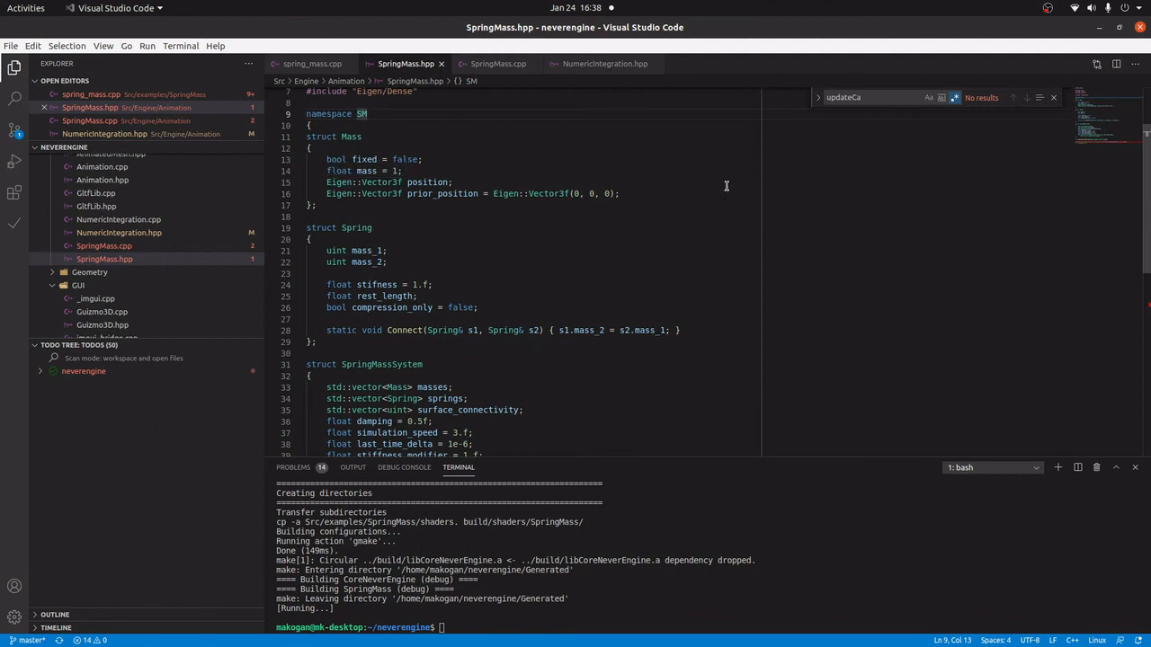
triple_click(463, 193)
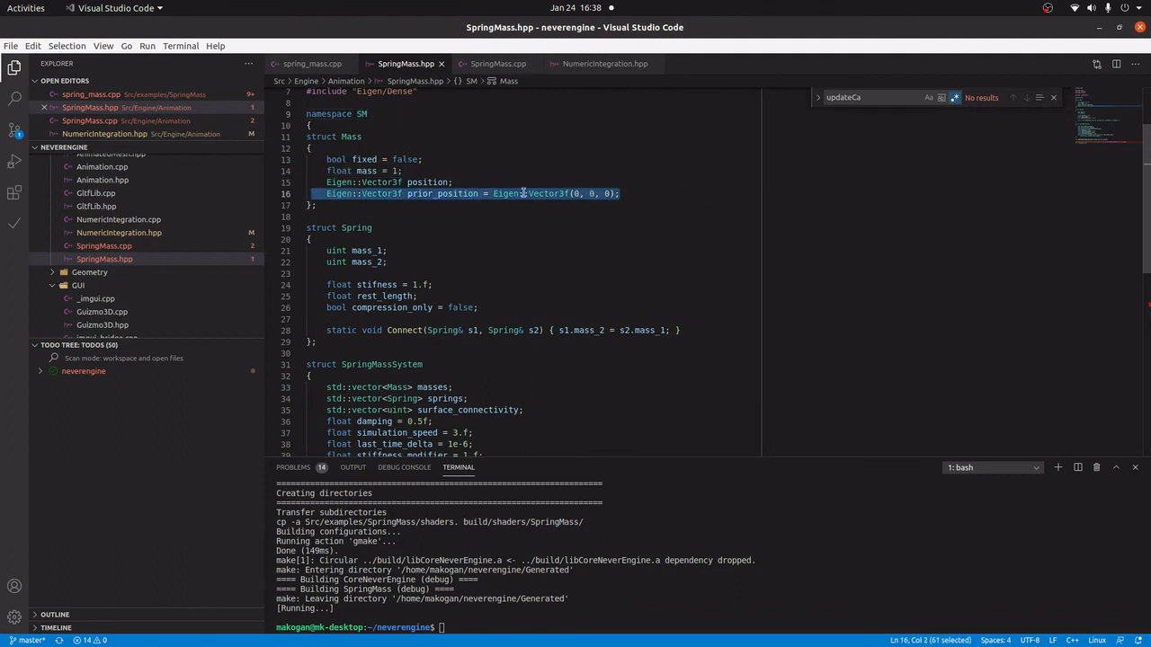
mouse_move(597, 210)
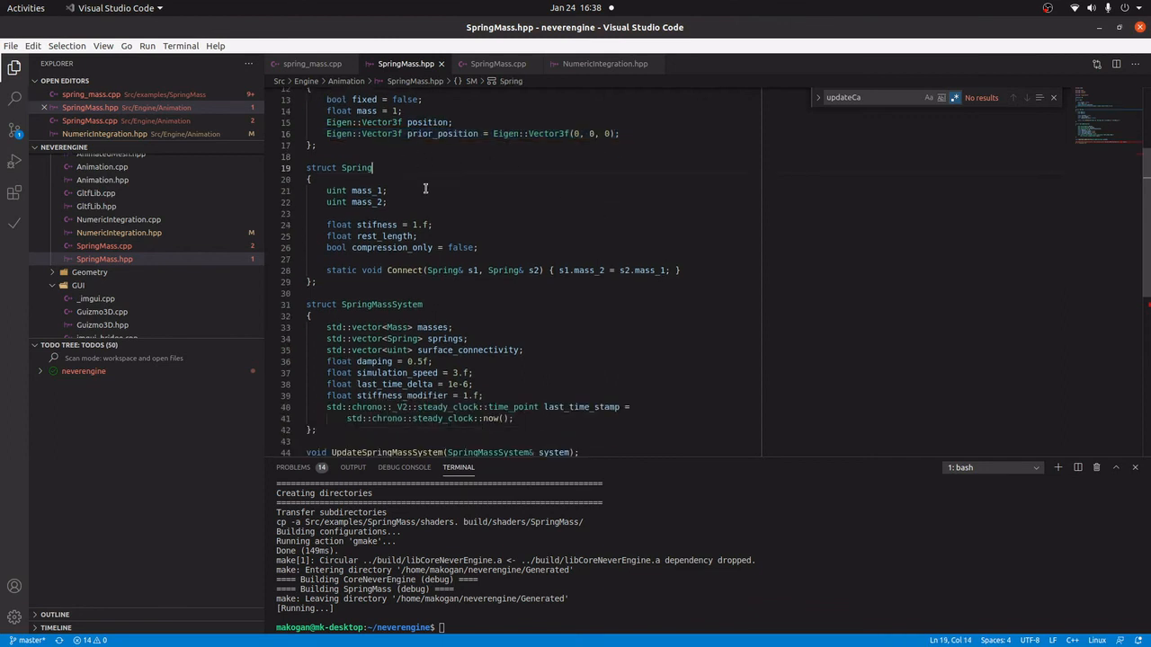
click(385, 189)
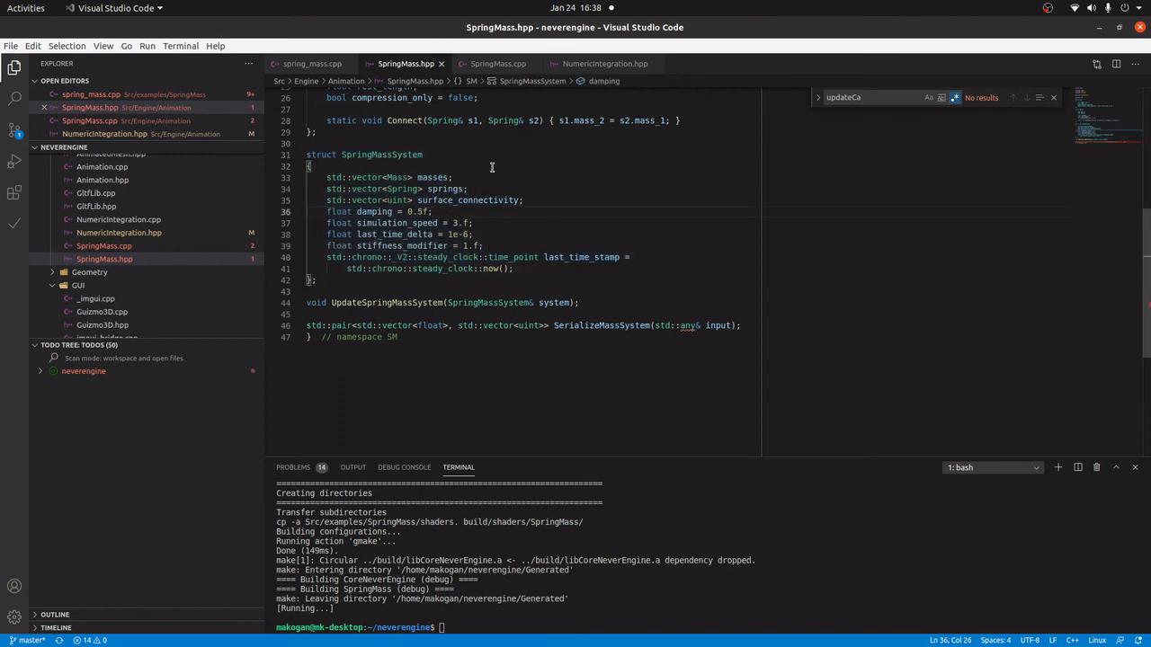
mouse_move(440, 198)
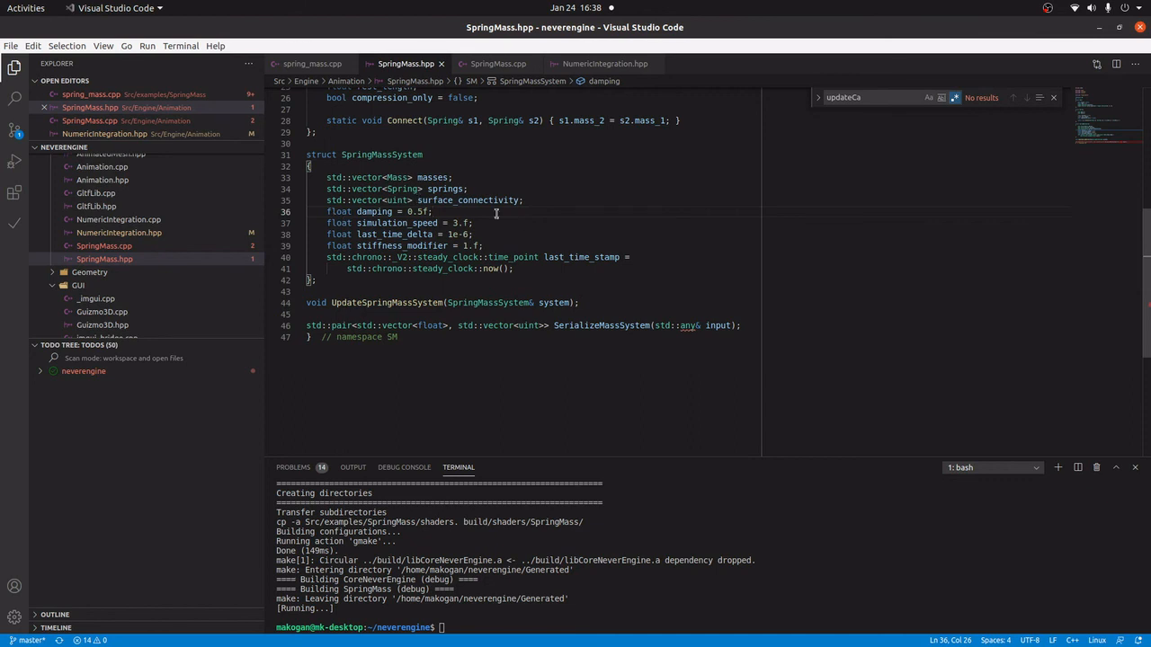
mouse_move(485, 234)
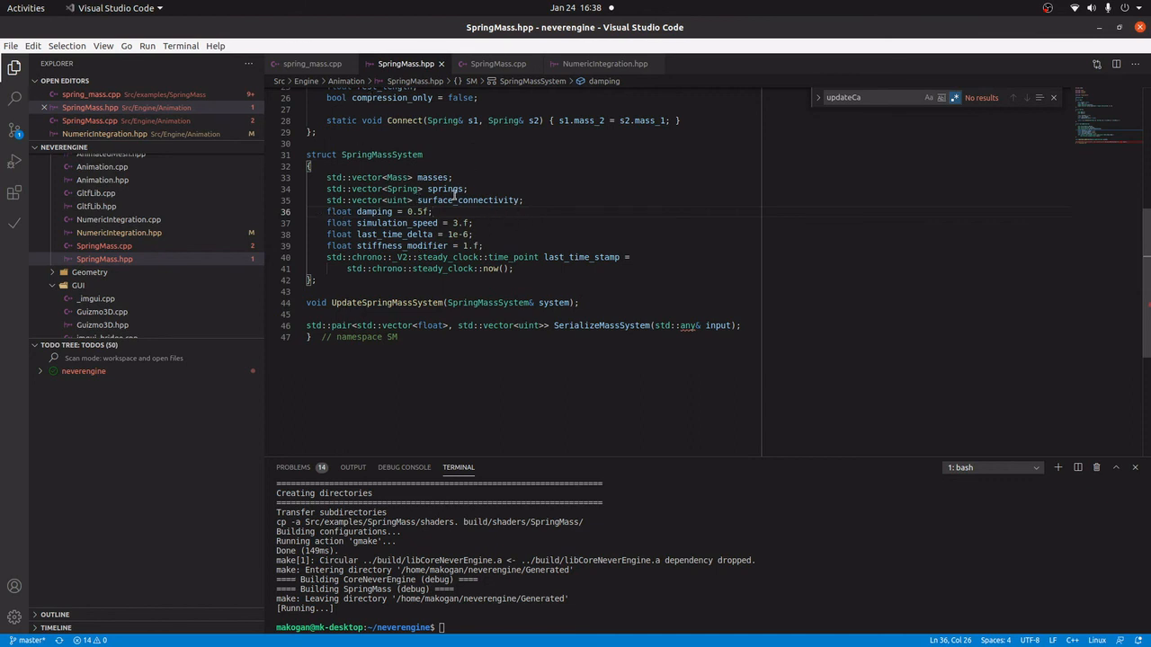
mouse_move(546, 219)
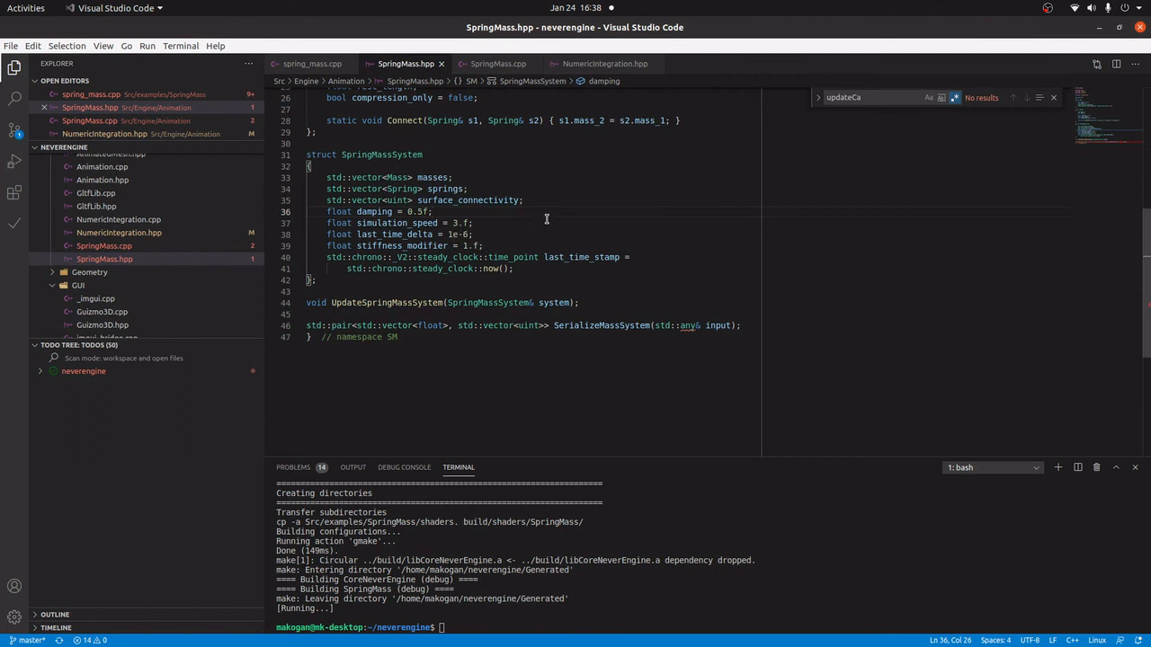
scroll(up, 3)
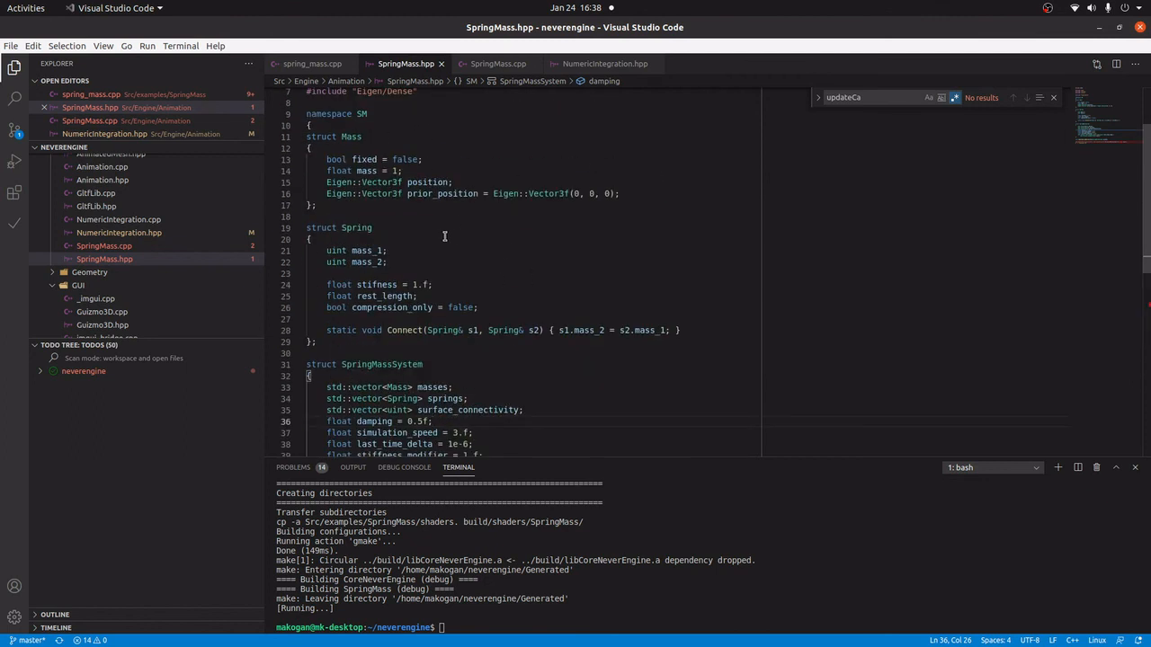
scroll(down, 3)
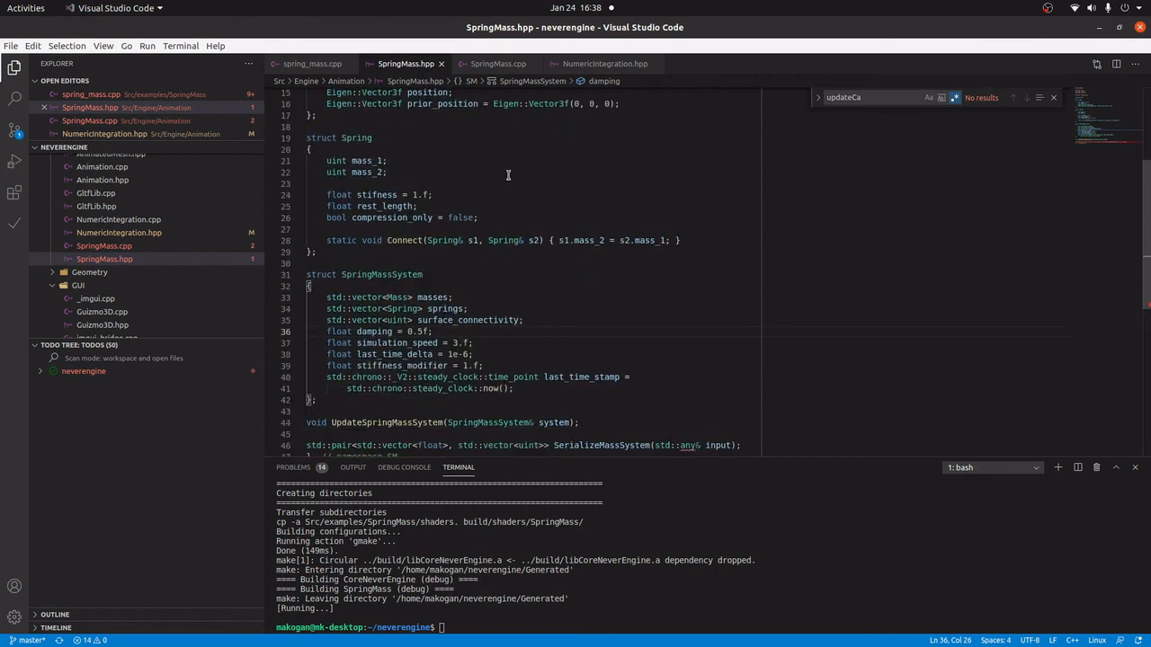
mouse_move(585, 142)
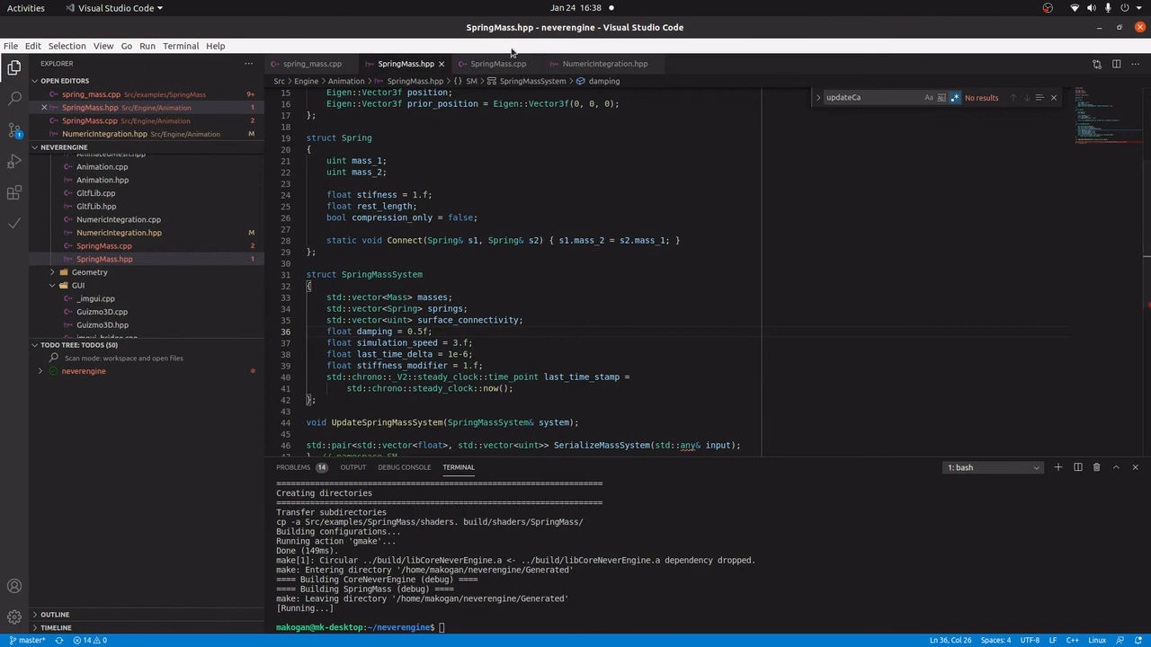
Open SpringMass.cpp, scroll UpdateSpringMassSystem, highlight the mass loop and select VerletIntegration
click(498, 63)
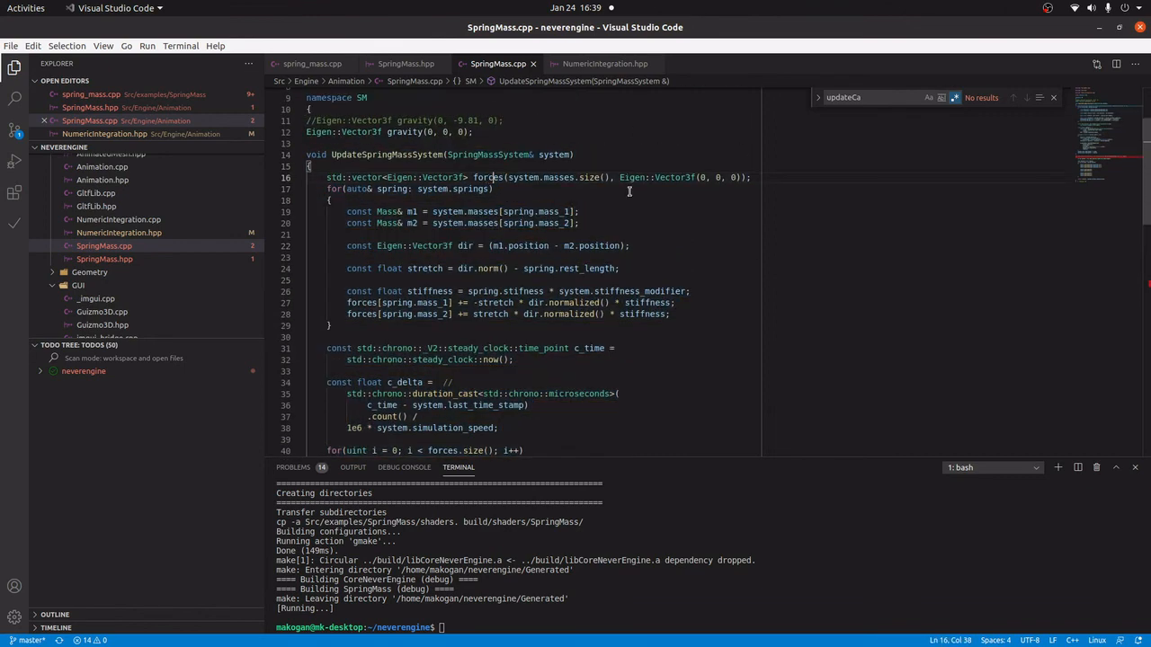
scroll(down, 3)
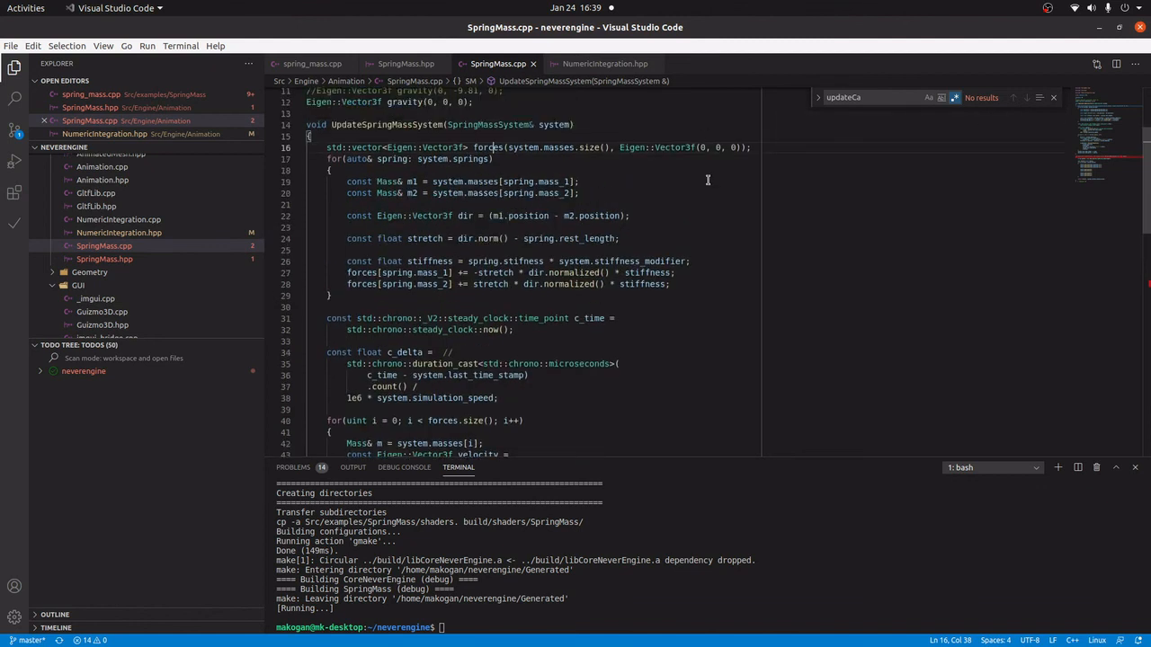
mouse_move(335, 267)
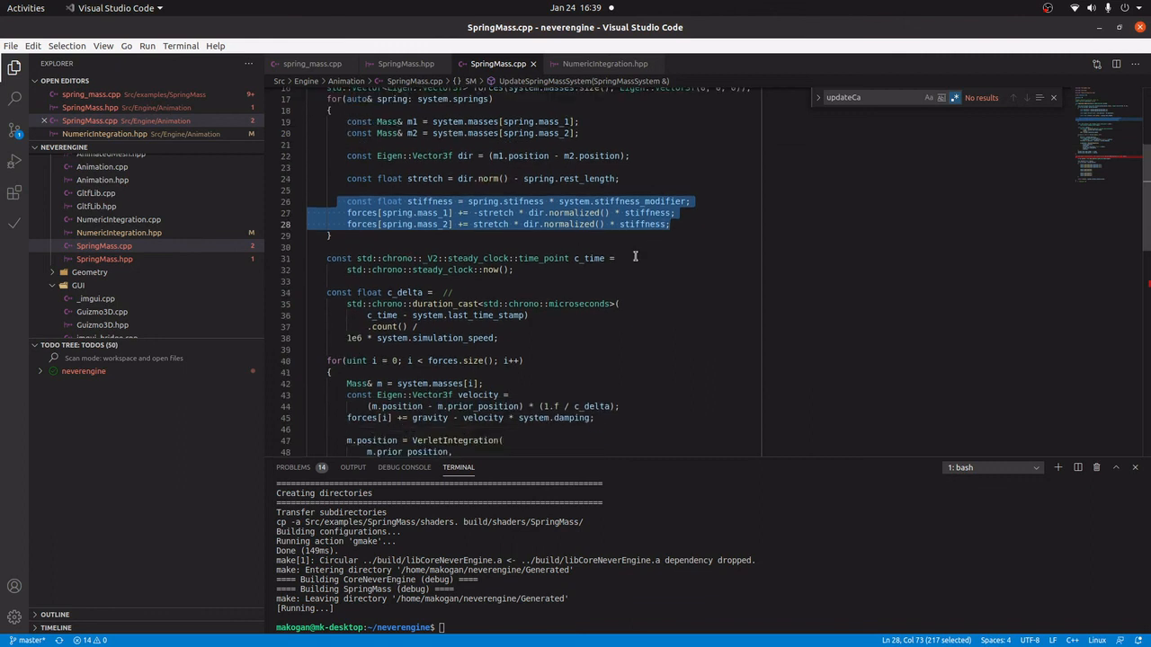
scroll(down, 3)
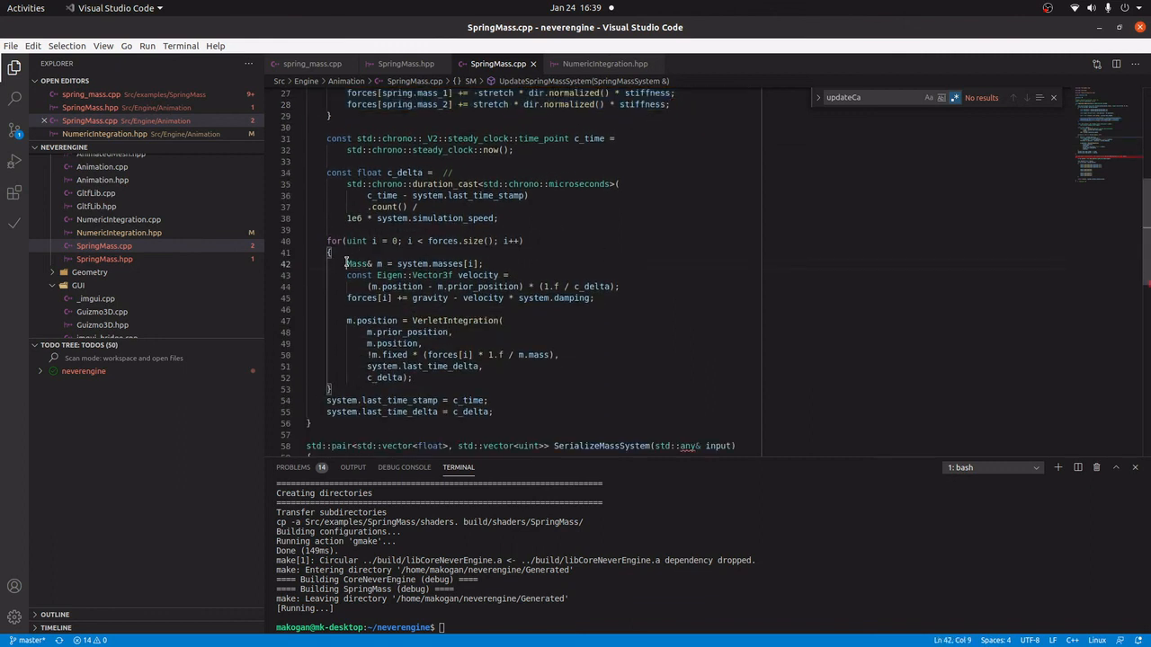
drag(347, 264, 616, 286)
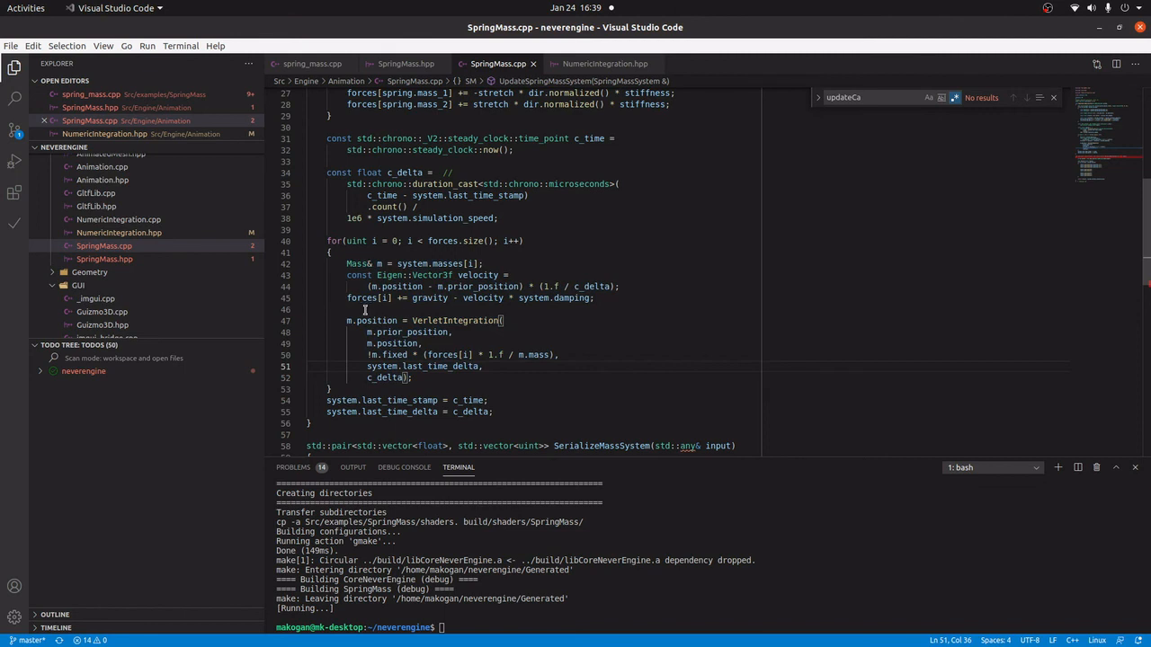
double_click(454, 320)
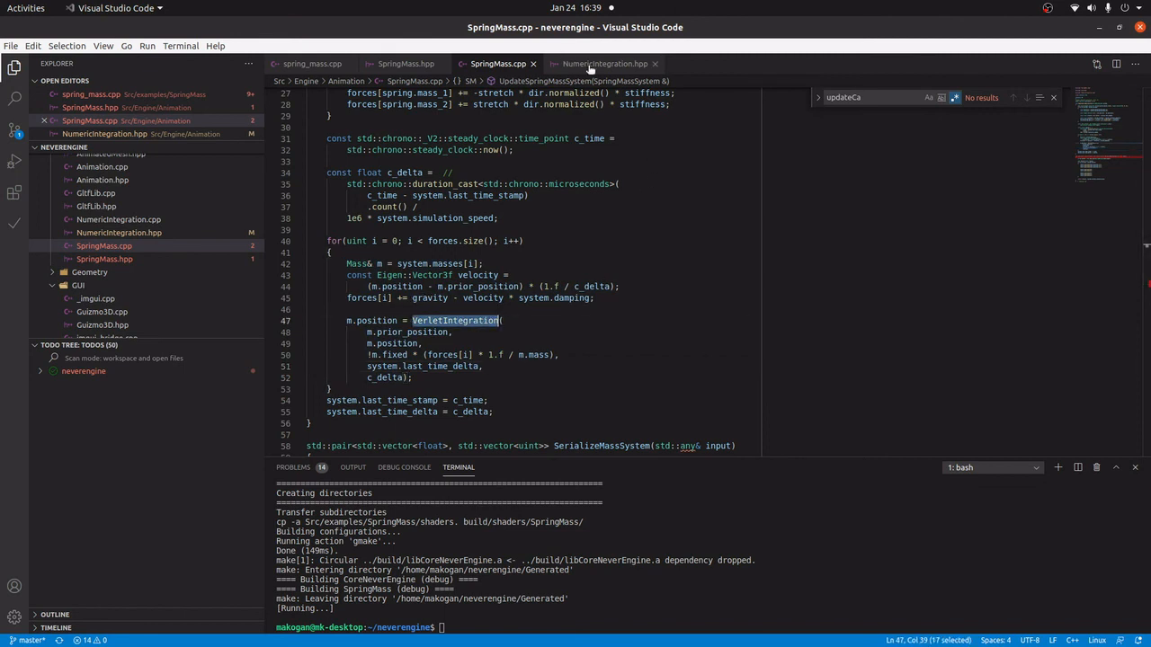
Show the VerletIntegration position-update function in NumericIntegration.hpp, briefly highlighting it
click(604, 63)
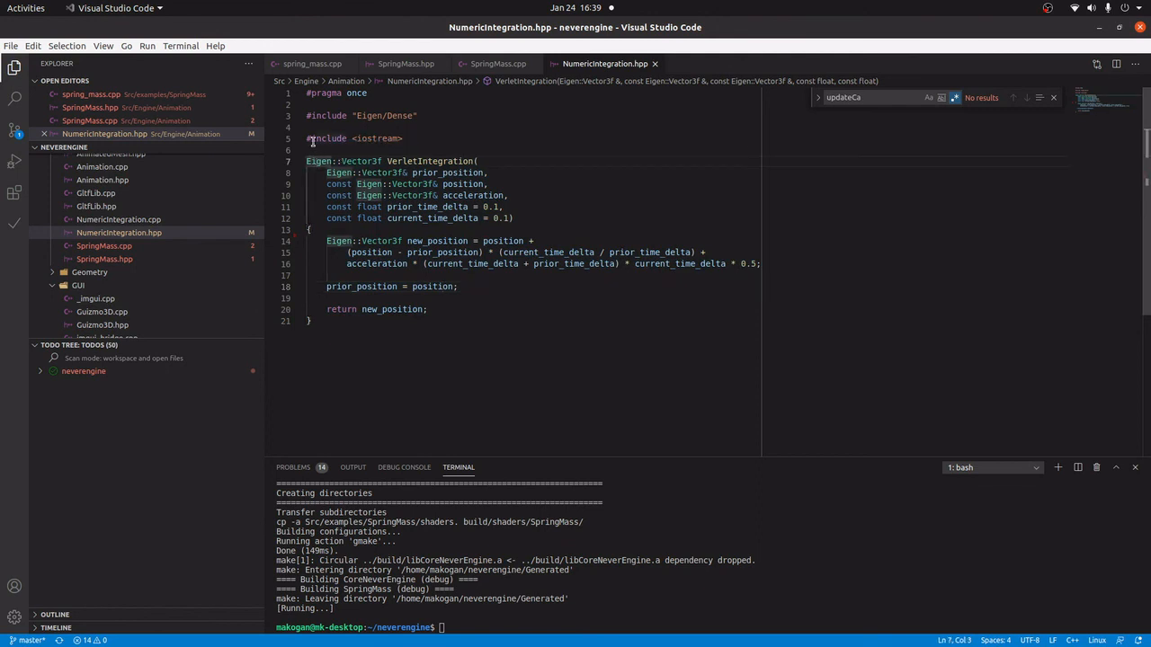
drag(306, 161, 357, 217)
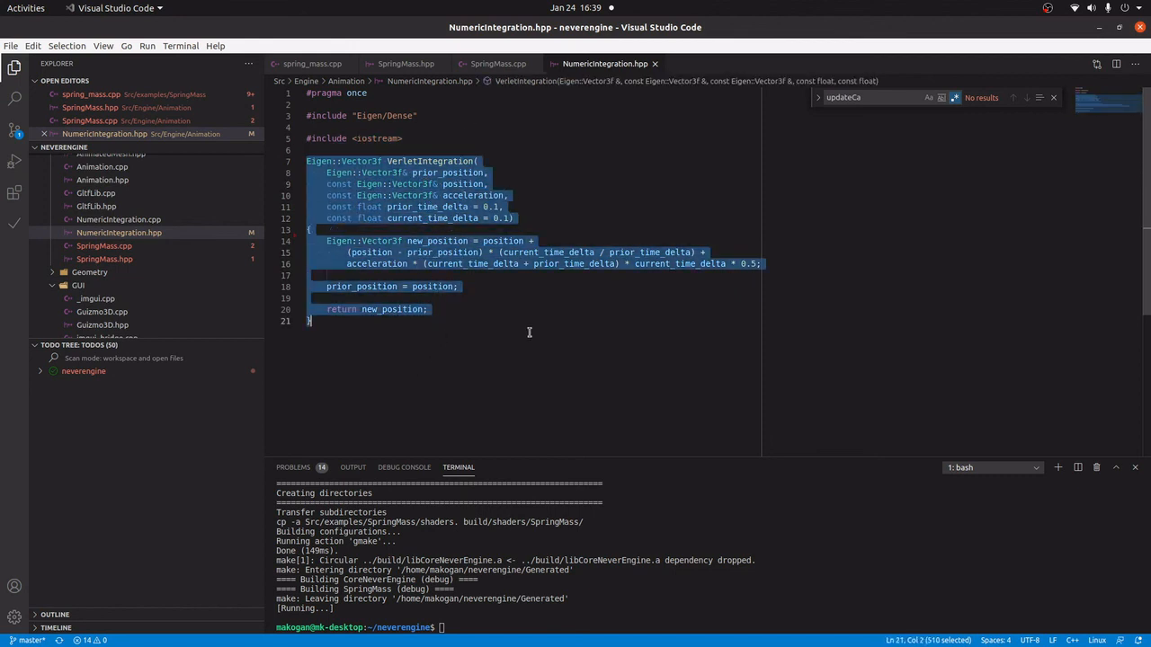
click(799, 159)
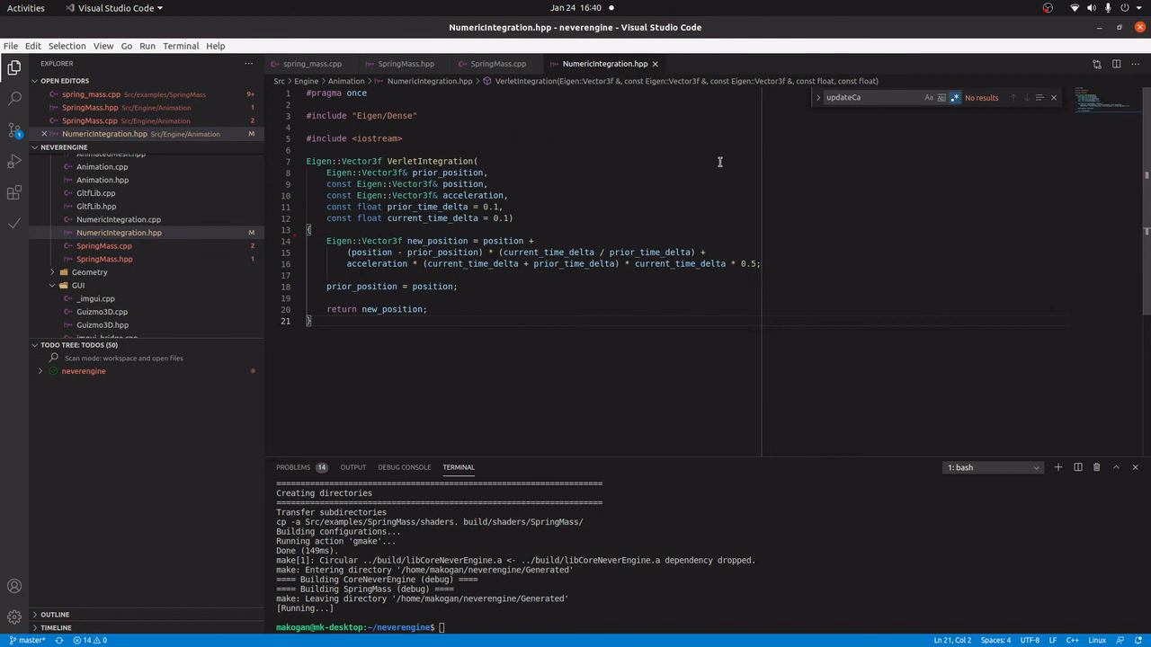
mouse_move(455, 130)
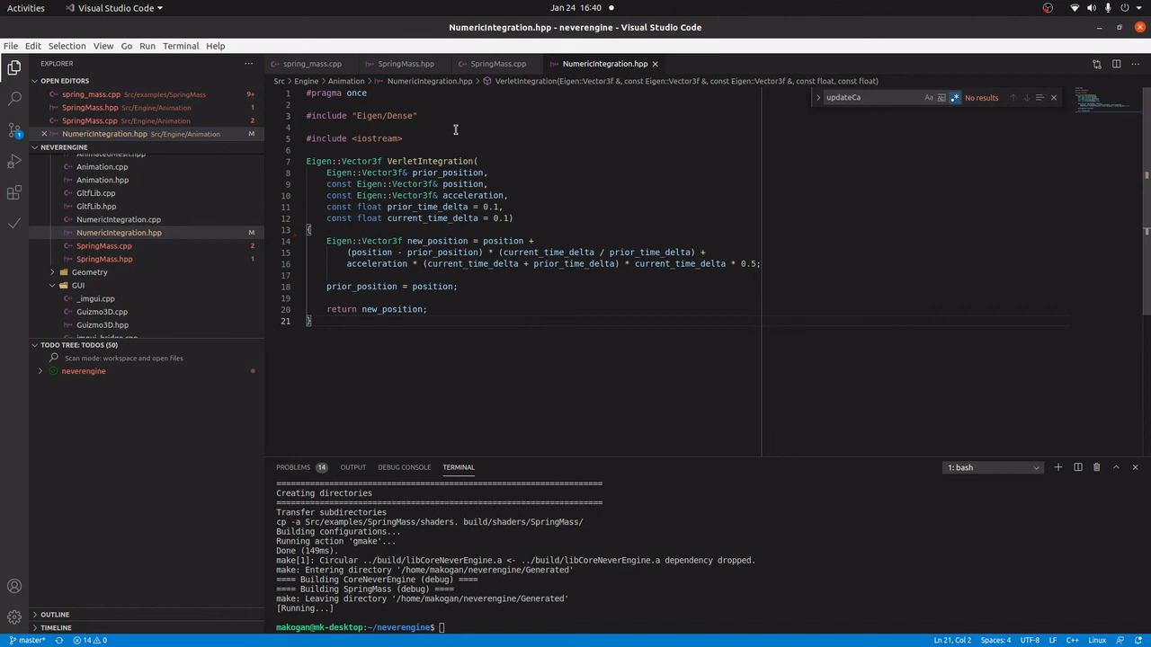